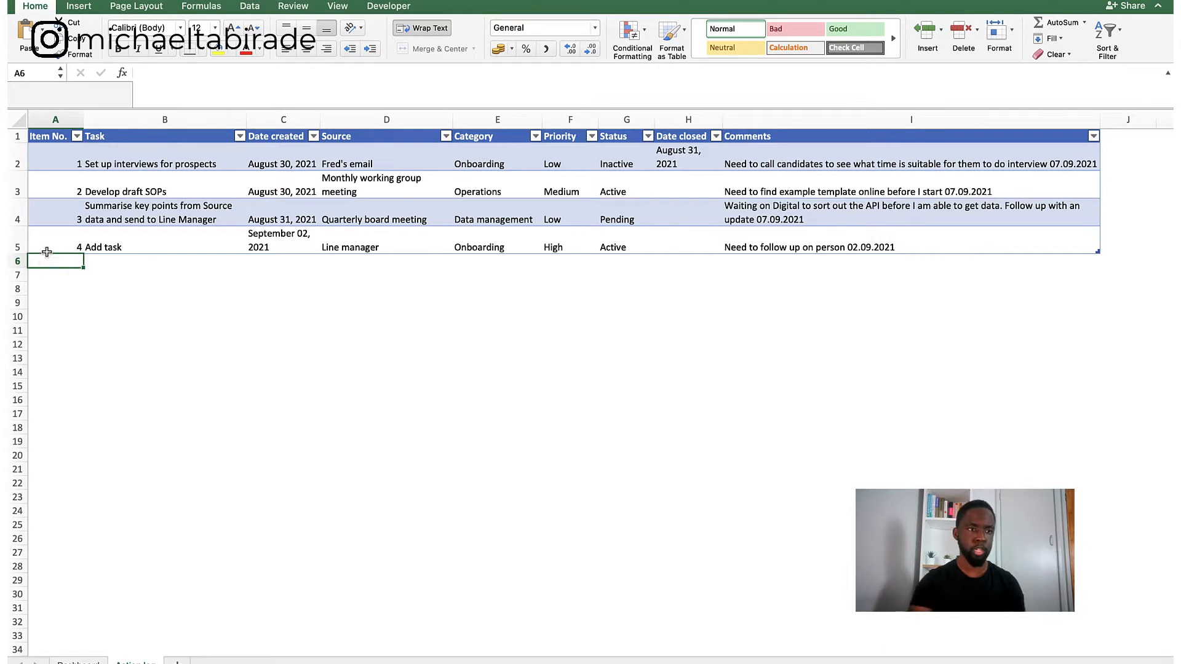
Step: Apply a lighter banded style to the action log table
left_click(56, 156)
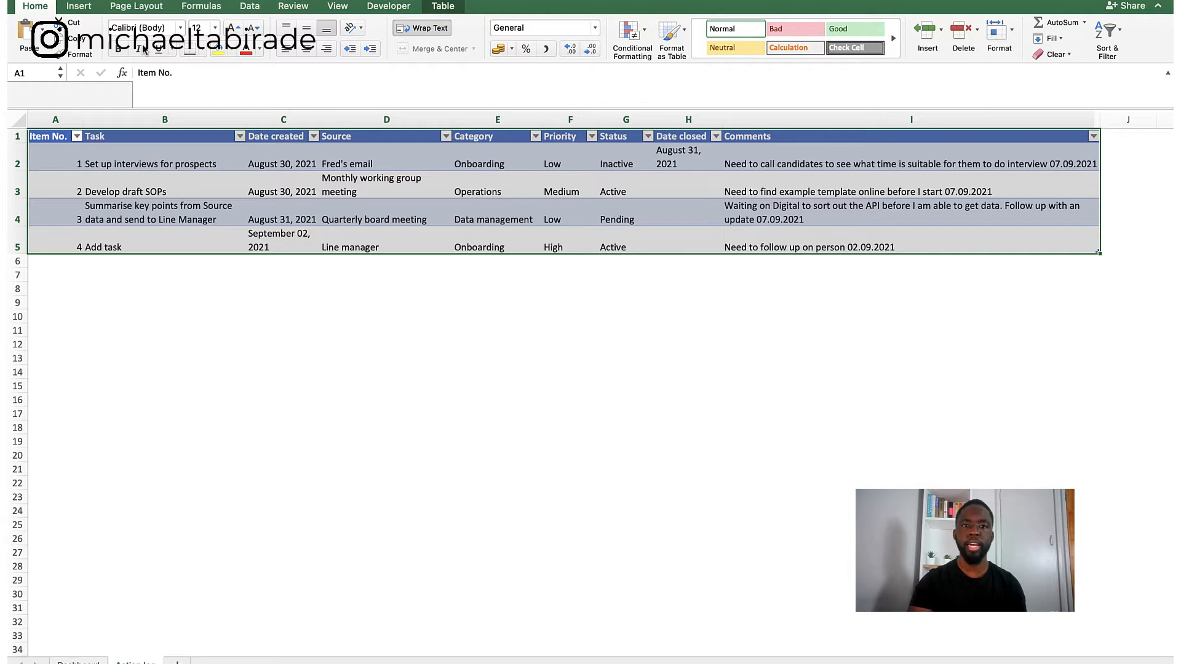
left_click(672, 38)
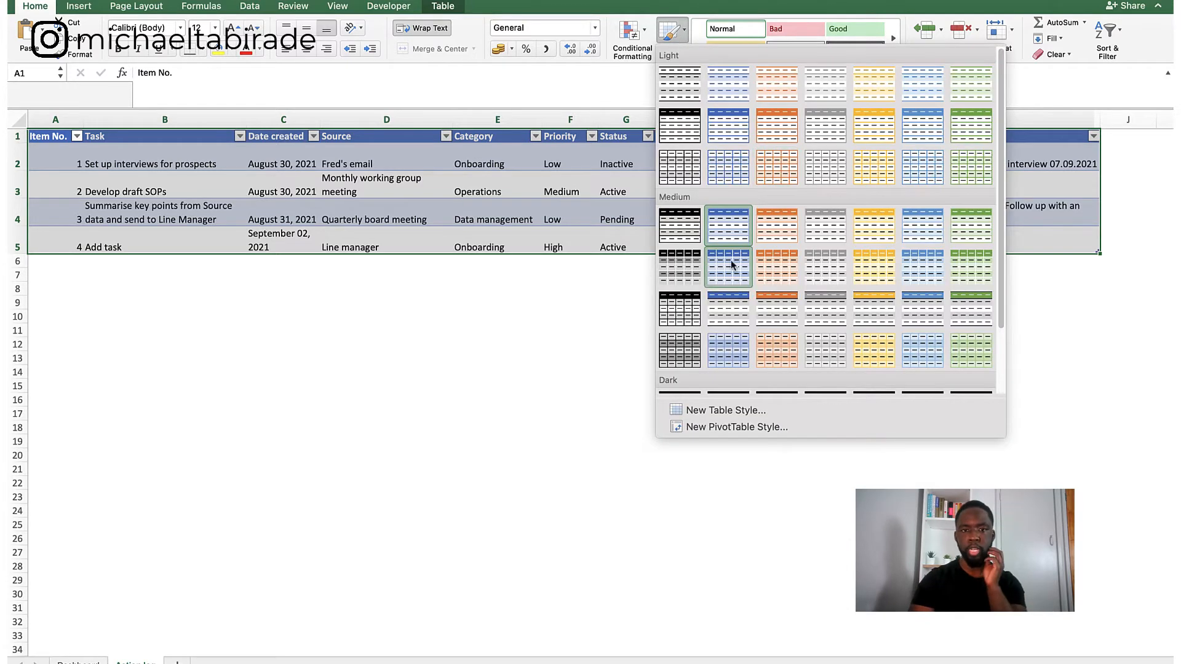
scroll("down", 3)
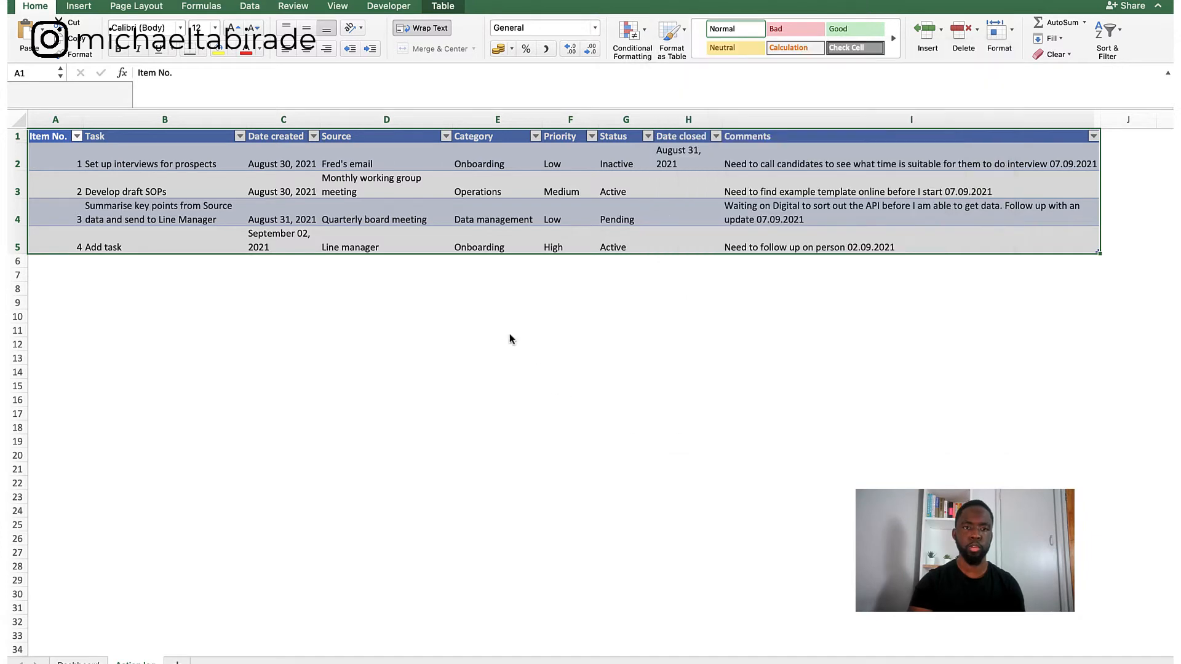
Step: Add task 5 'Add task 1' and copy task 4's date, source, category, priority, status and comment into it
left_click(55, 261)
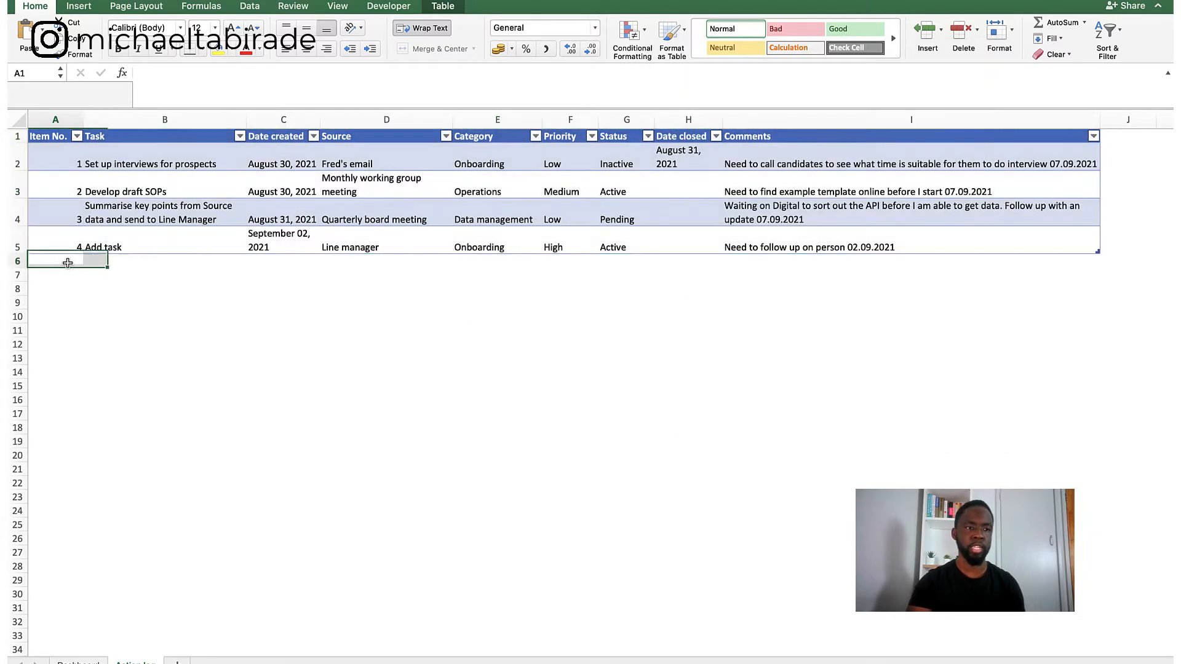
type("5")
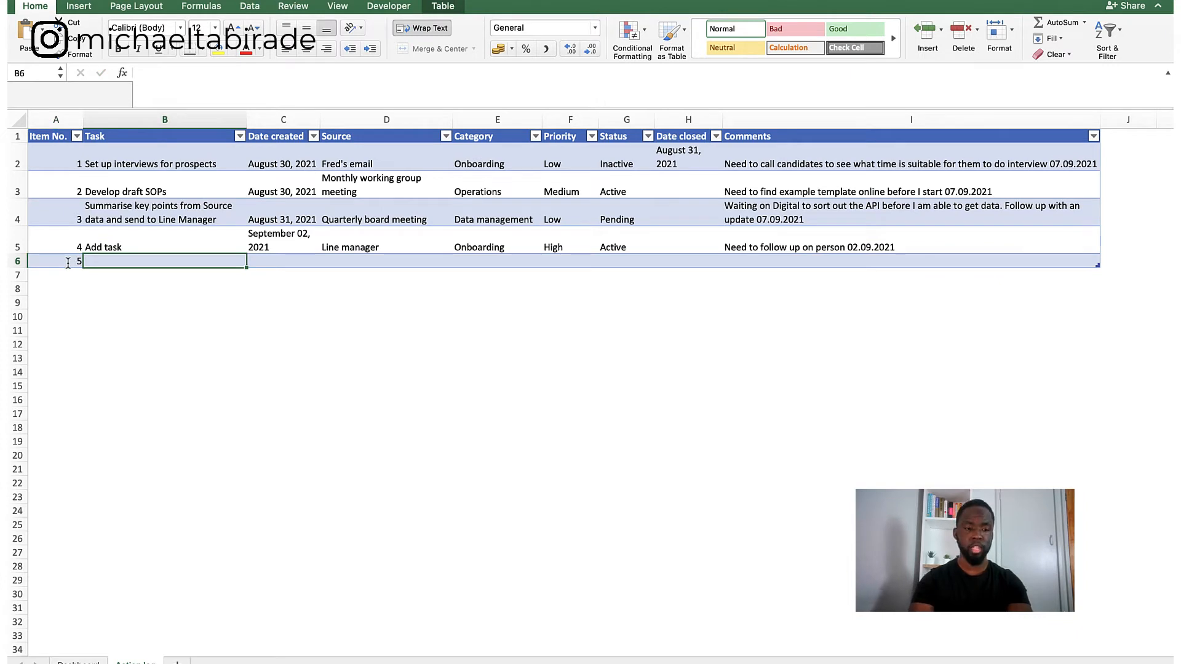
type("Add task 1")
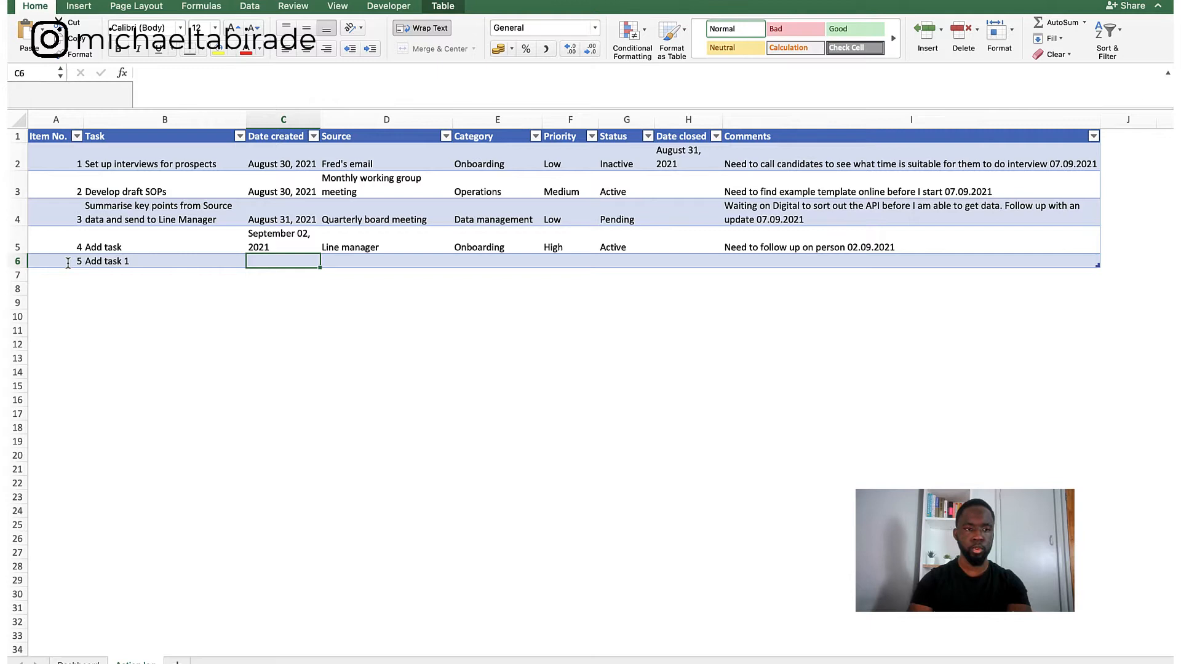
left_click(283, 240)
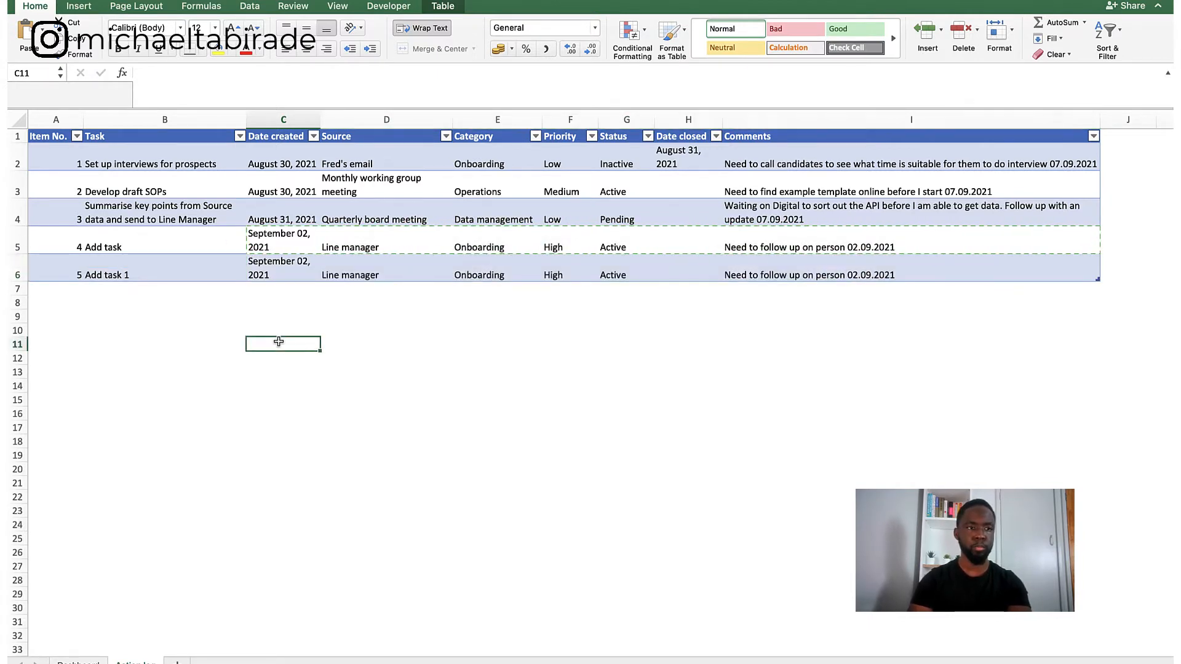
left_click(165, 163)
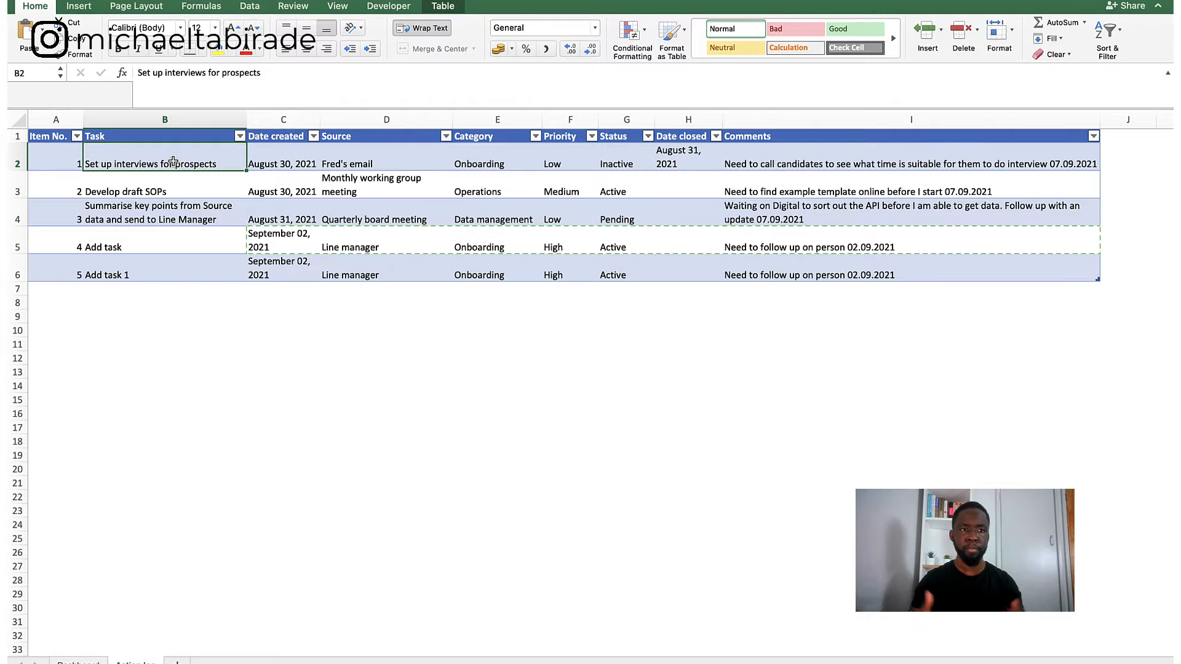
left_click(283, 164)
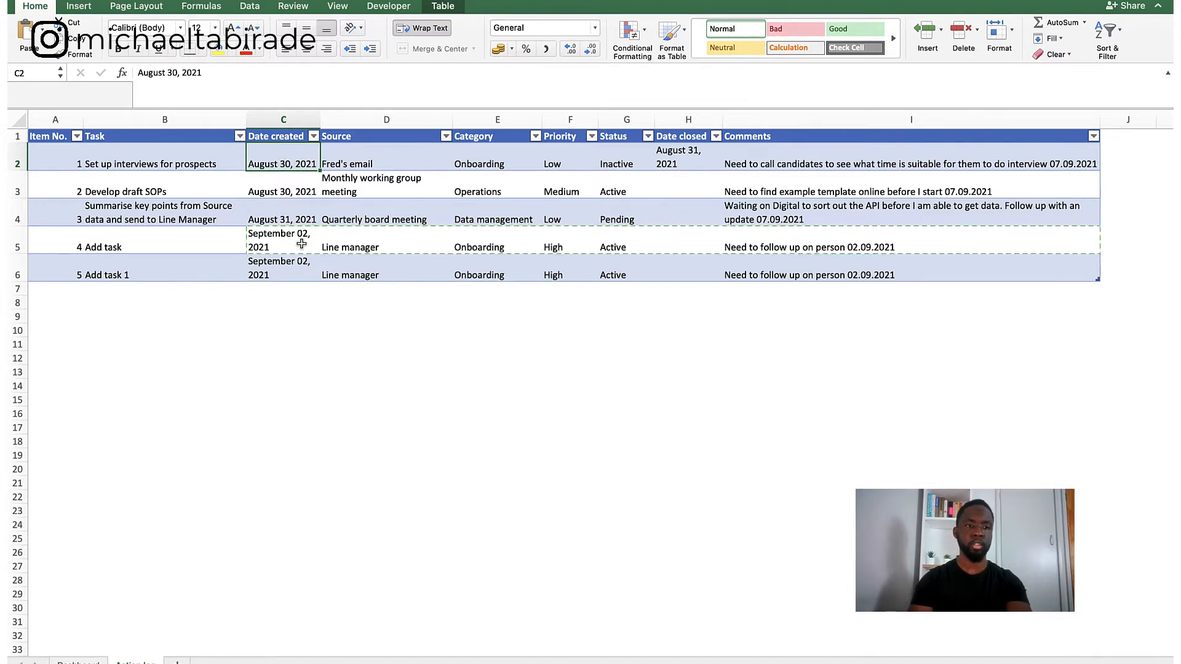
left_click(386, 163)
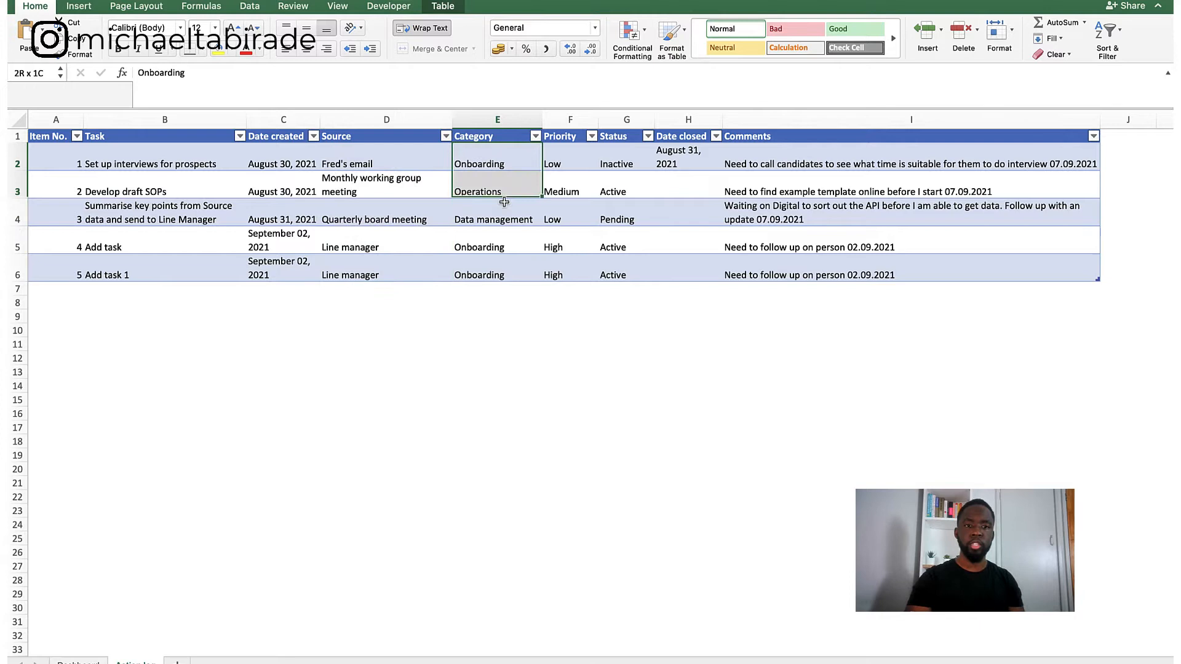
left_click(496, 164)
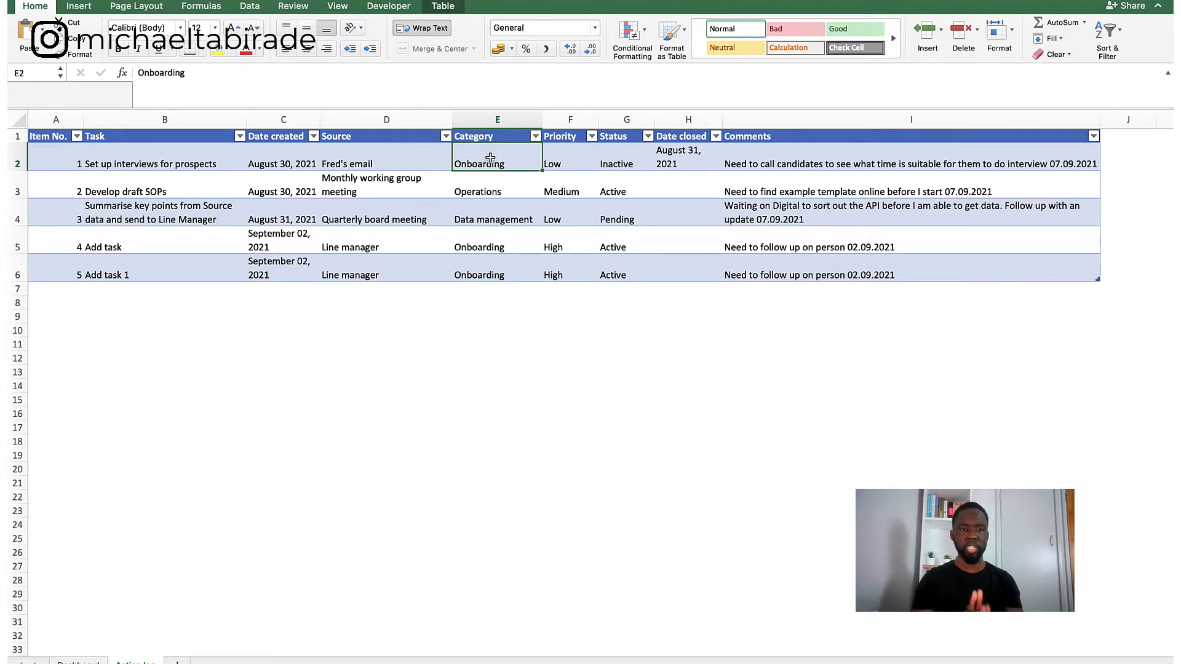
left_click(165, 164)
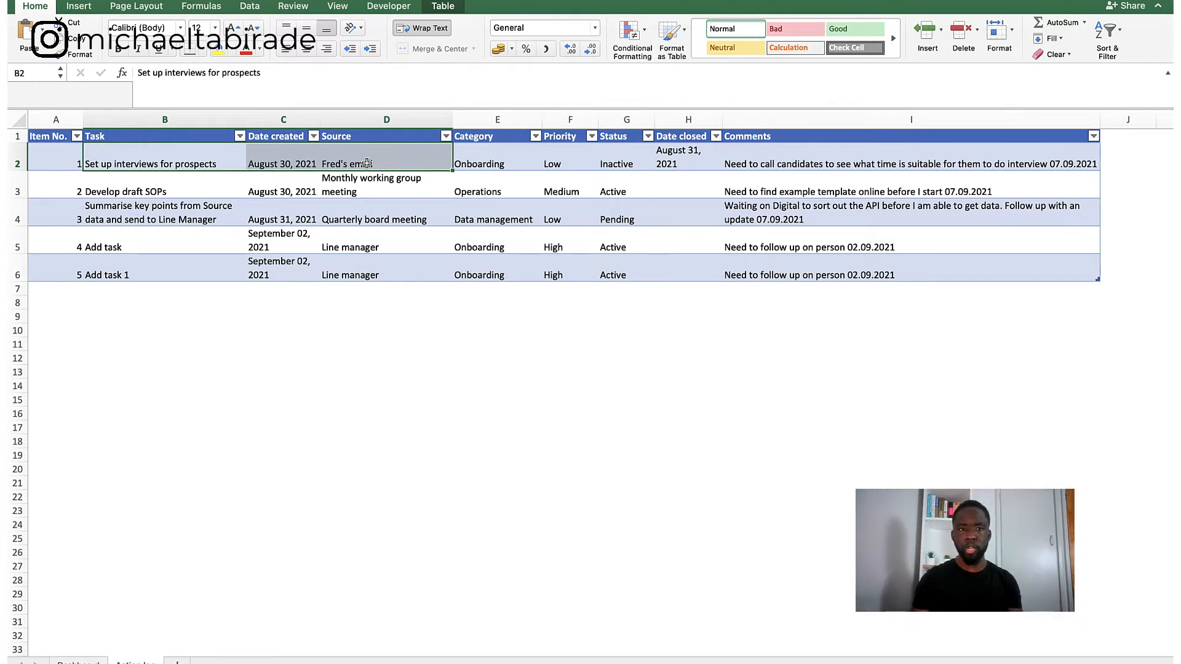
left_click(497, 164)
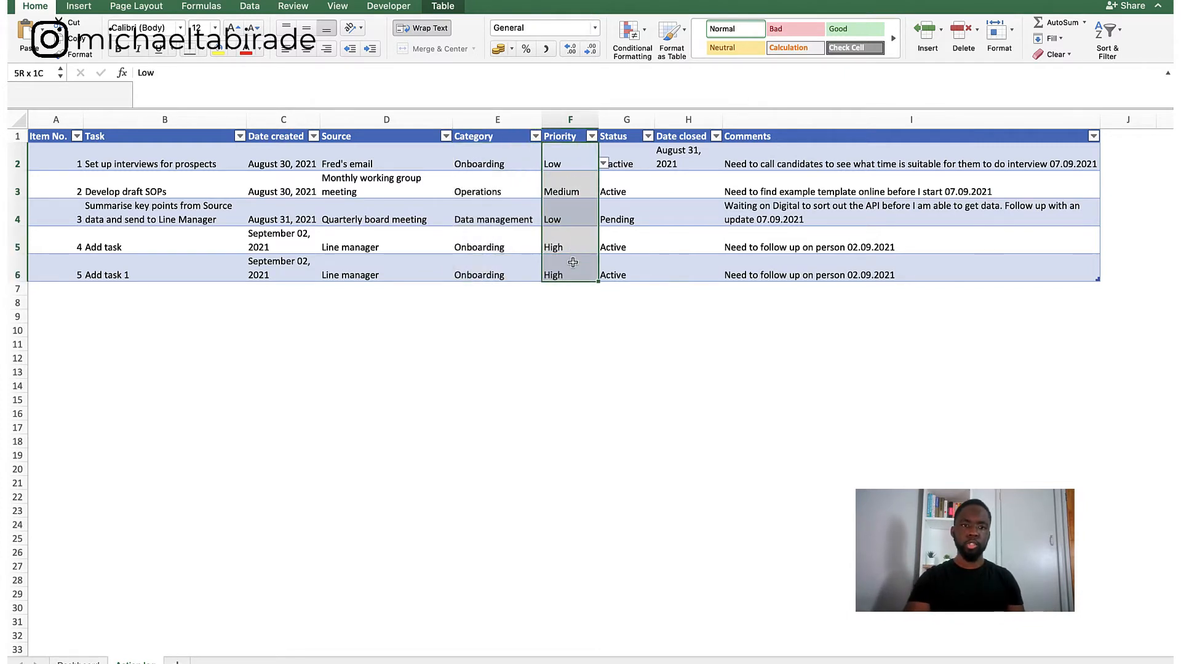
left_click(603, 164)
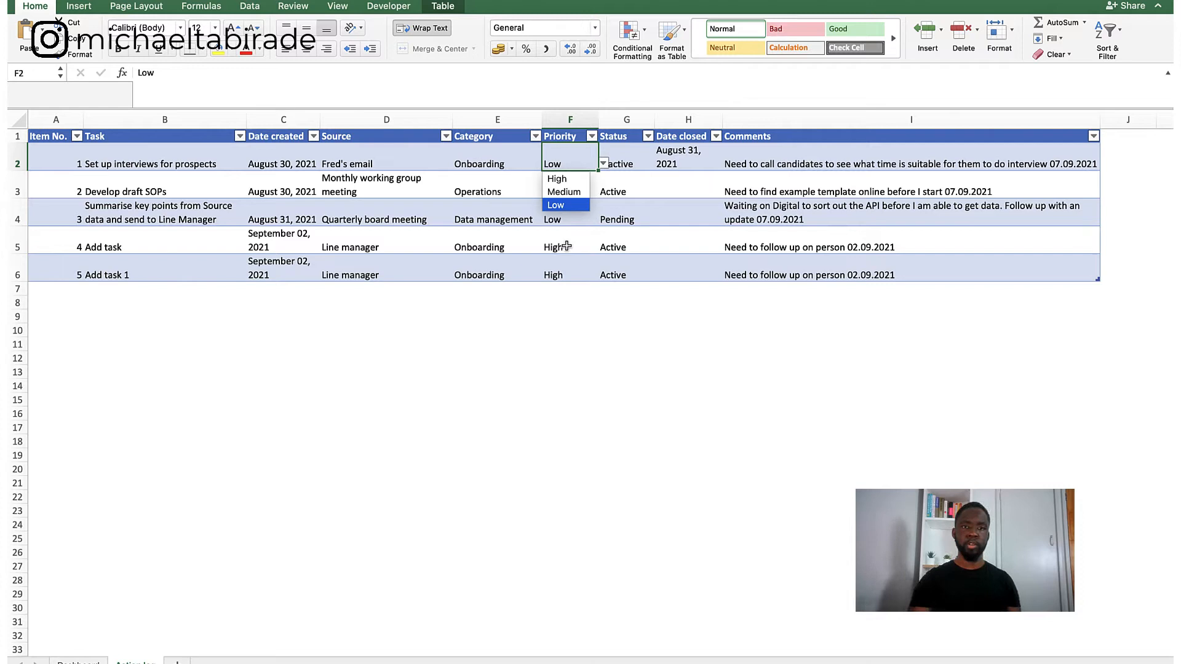
left_click(564, 192)
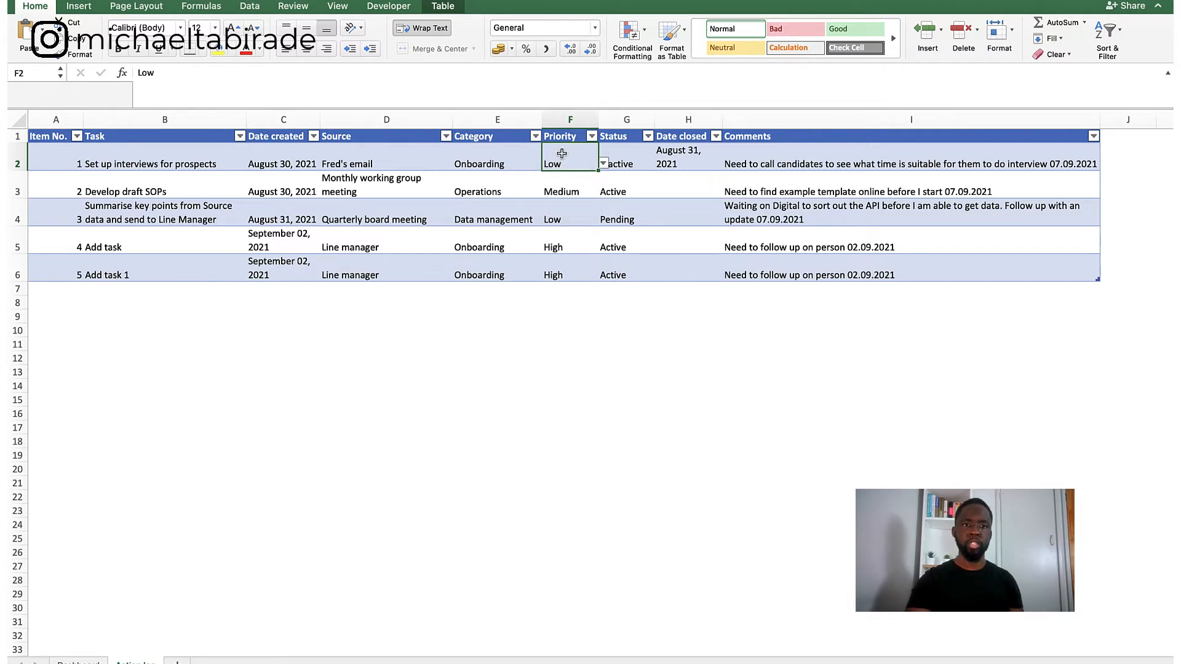
left_click_drag(570, 163, 569, 275)
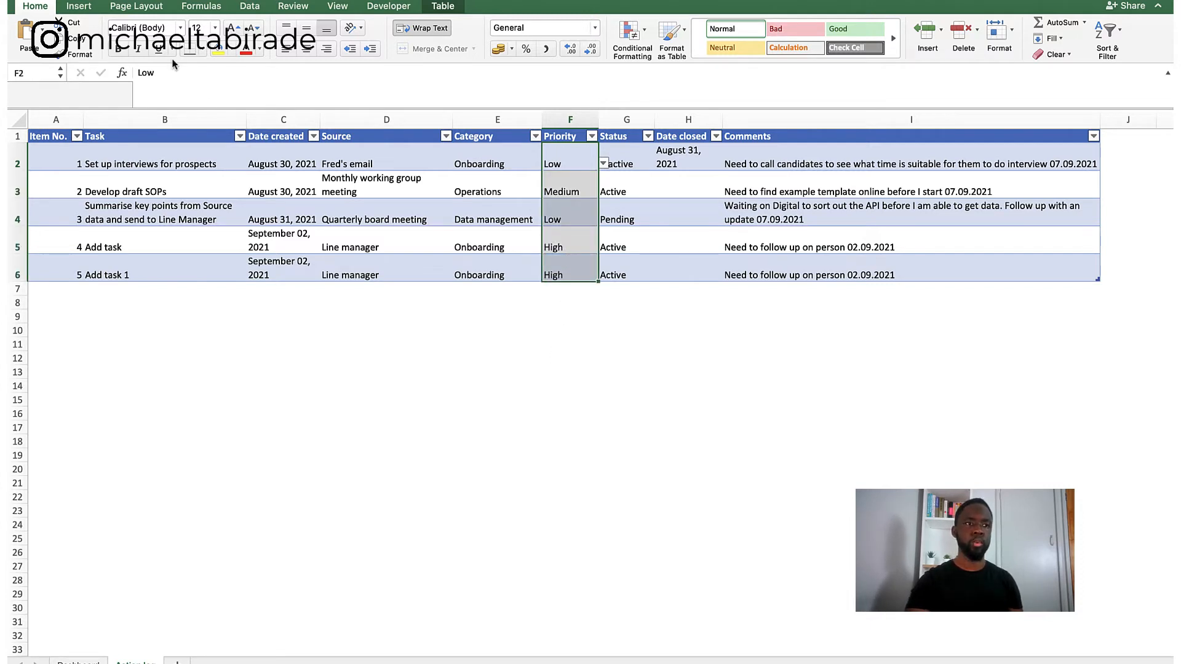
left_click(250, 6)
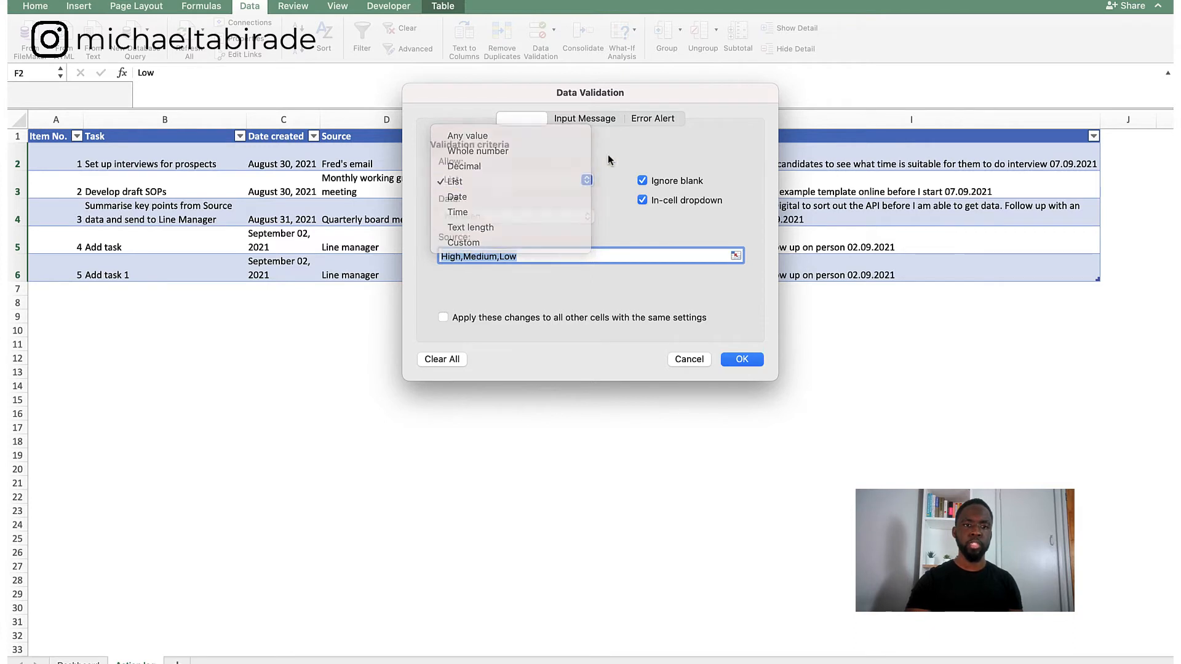
left_click(453, 181)
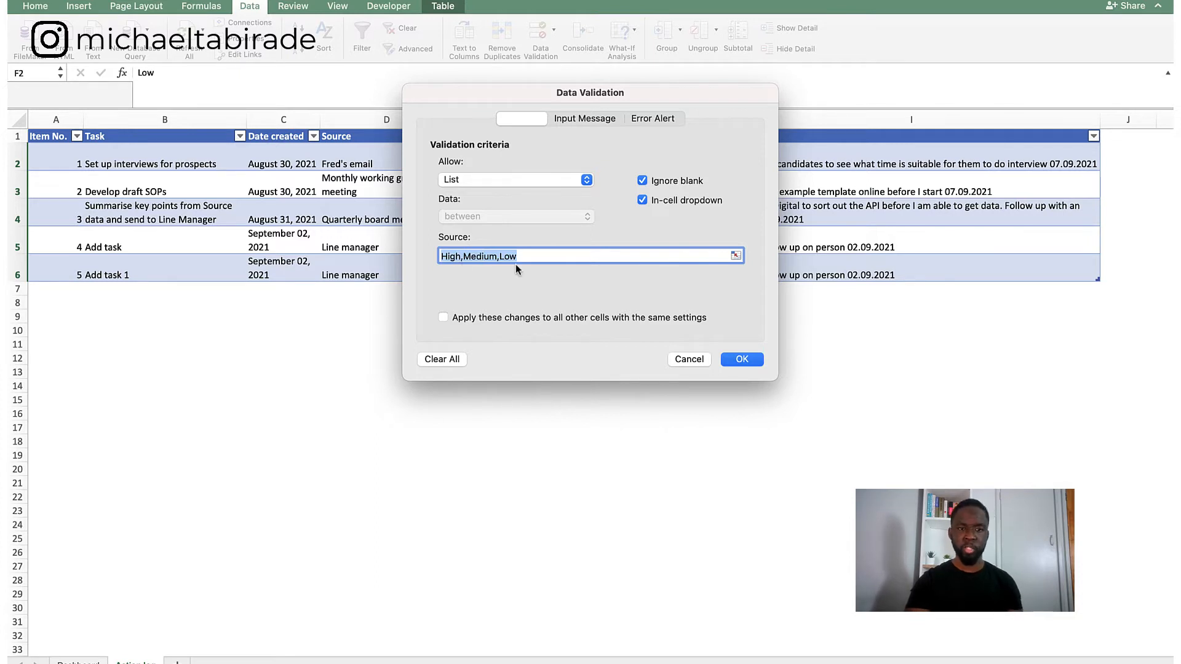
mouse_move(589, 292)
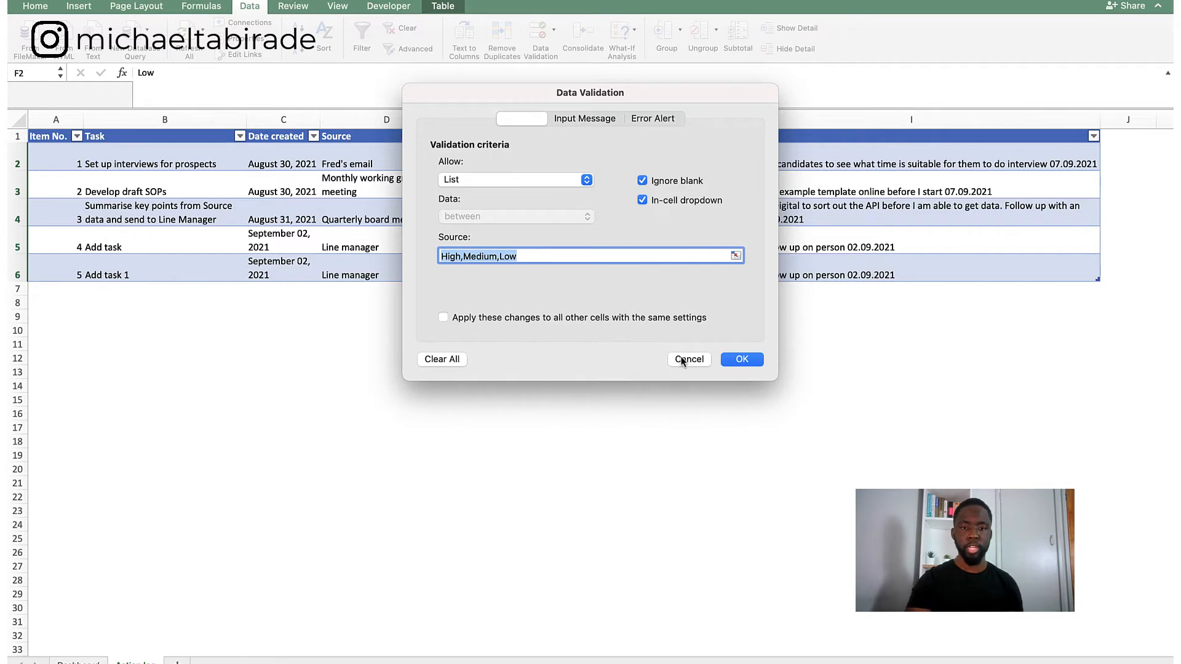
left_click(687, 359)
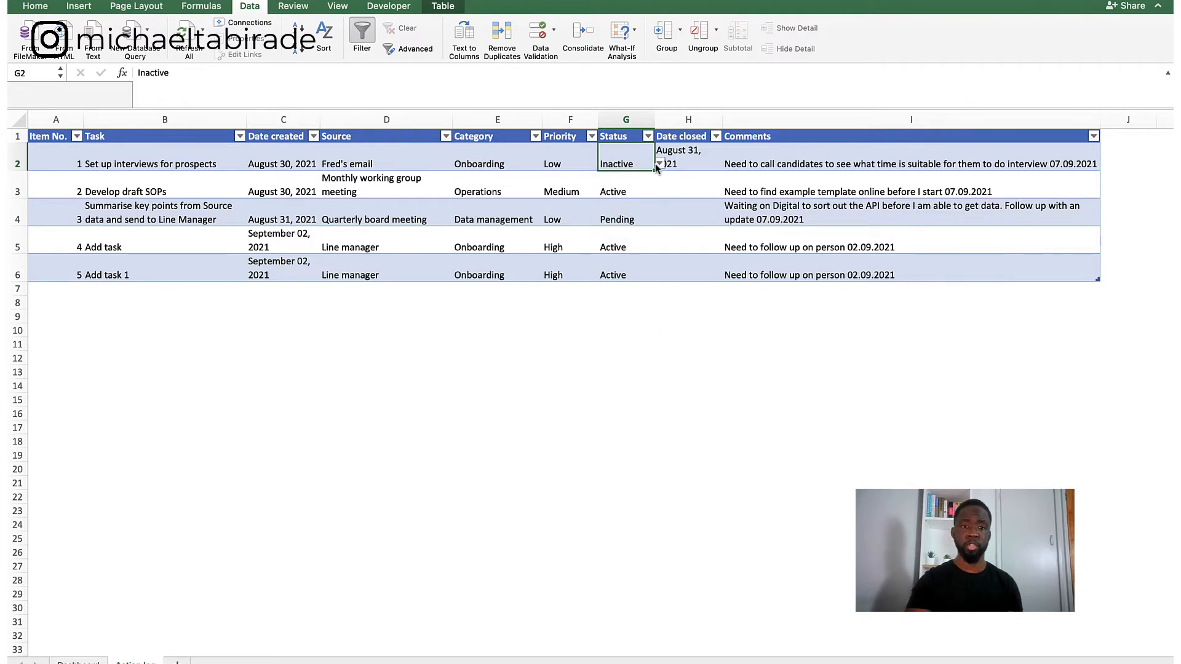
left_click(656, 164)
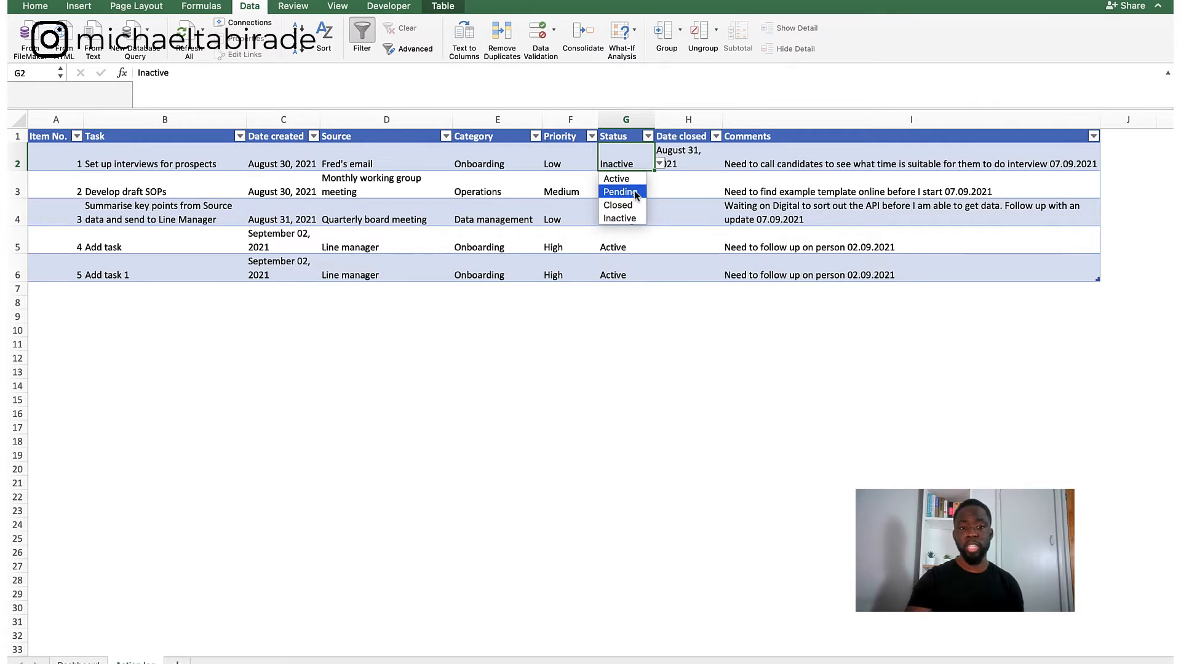
mouse_move(617, 205)
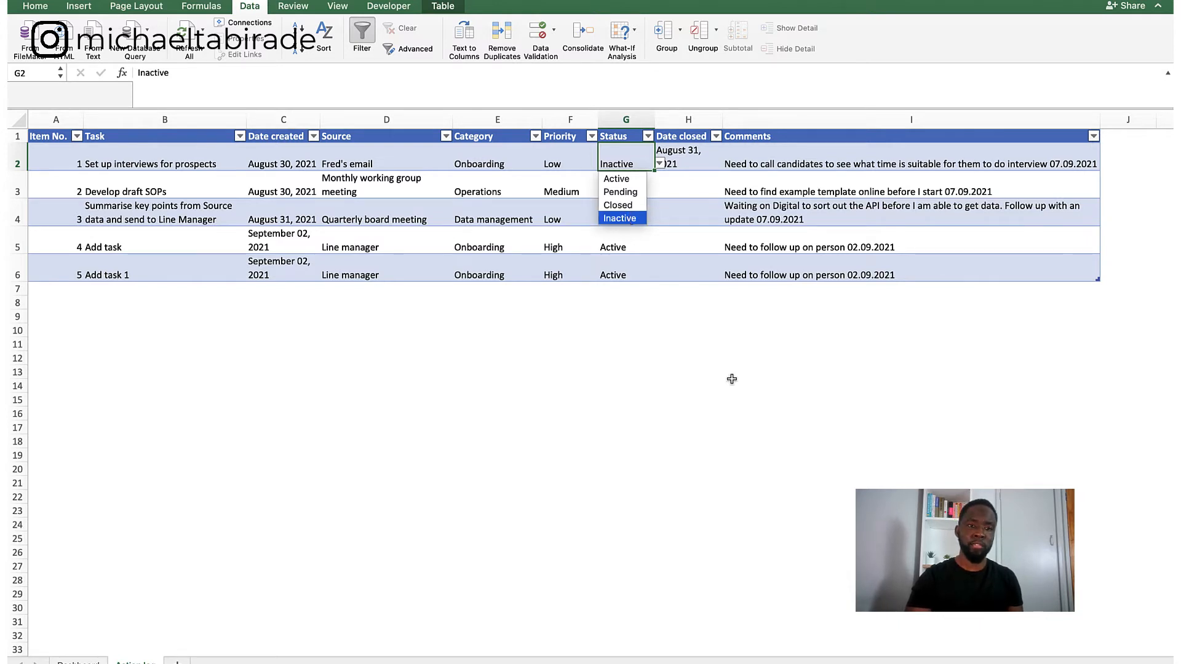
mouse_move(737, 385)
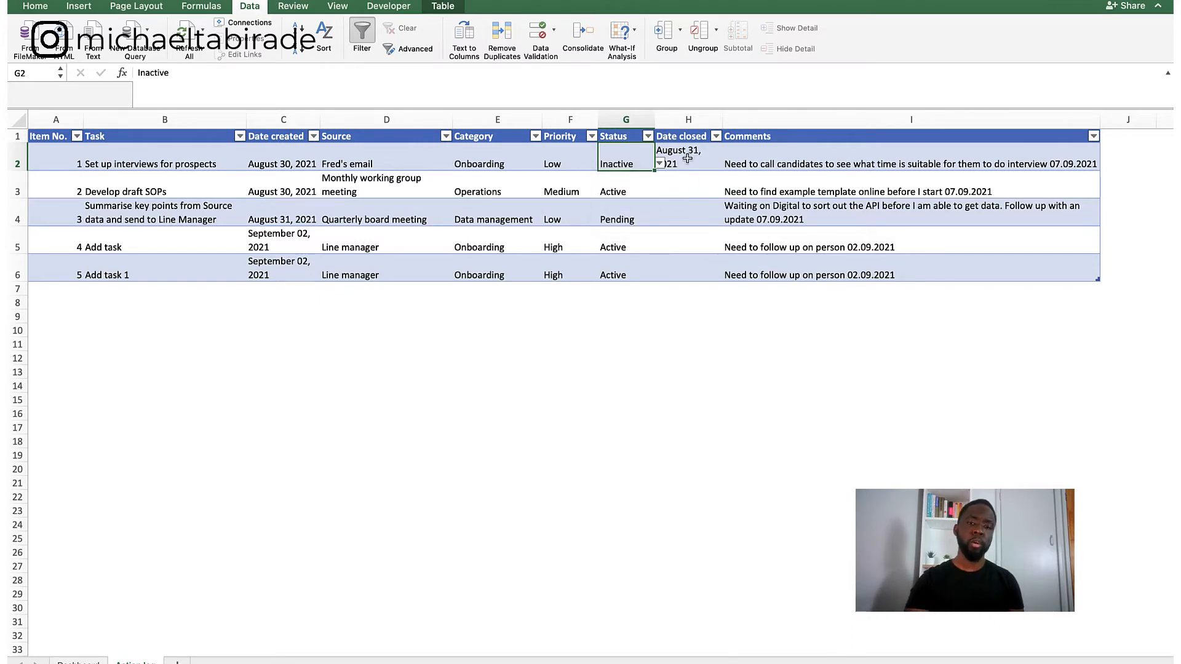
Step: Examine the first task's closed date, August 31, 2021, in the tracker
left_click(686, 159)
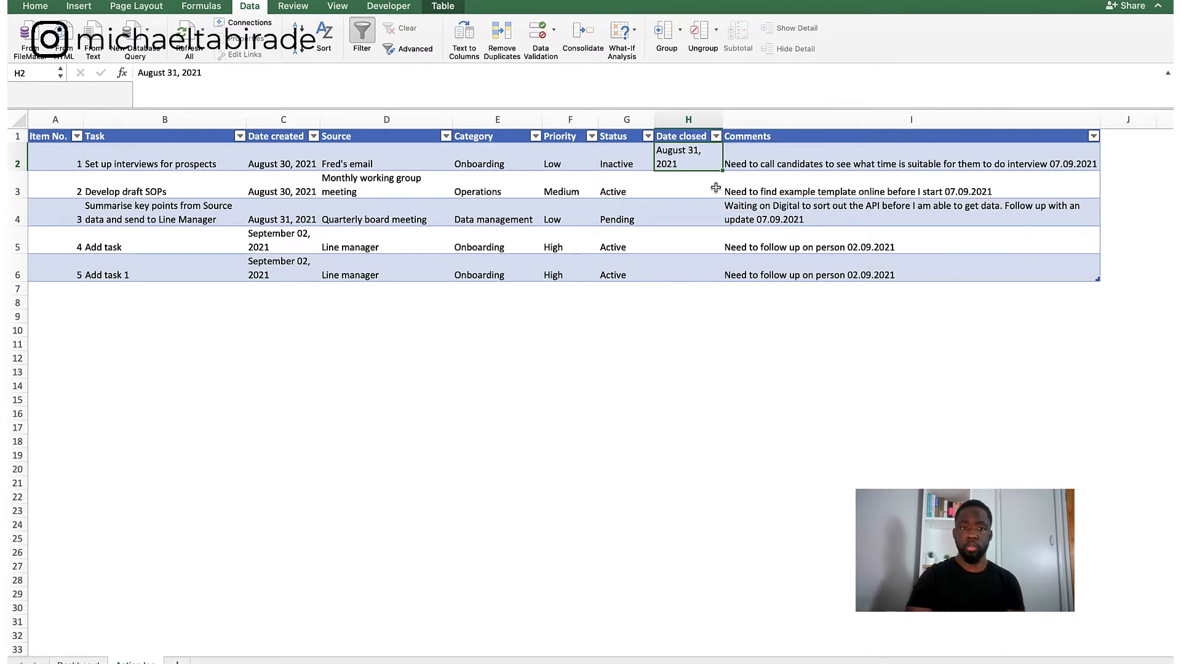
mouse_move(751, 273)
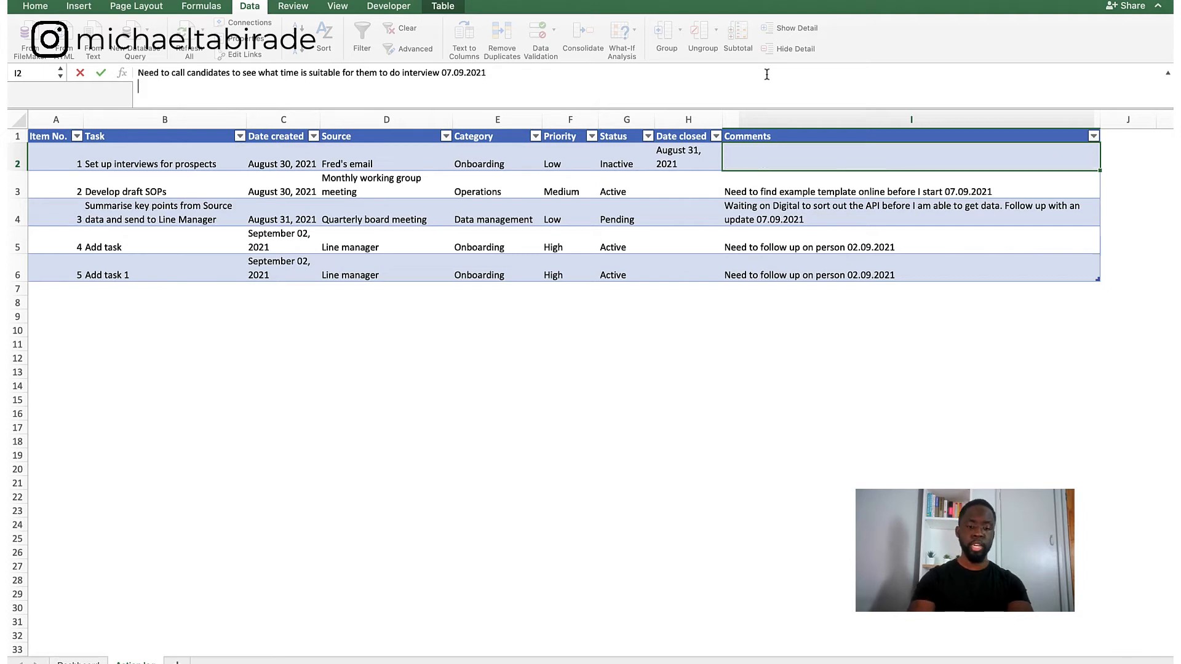
Step: Add a second comment line 'New comment for information 08.09.2021' to the first task
type("New comment for")
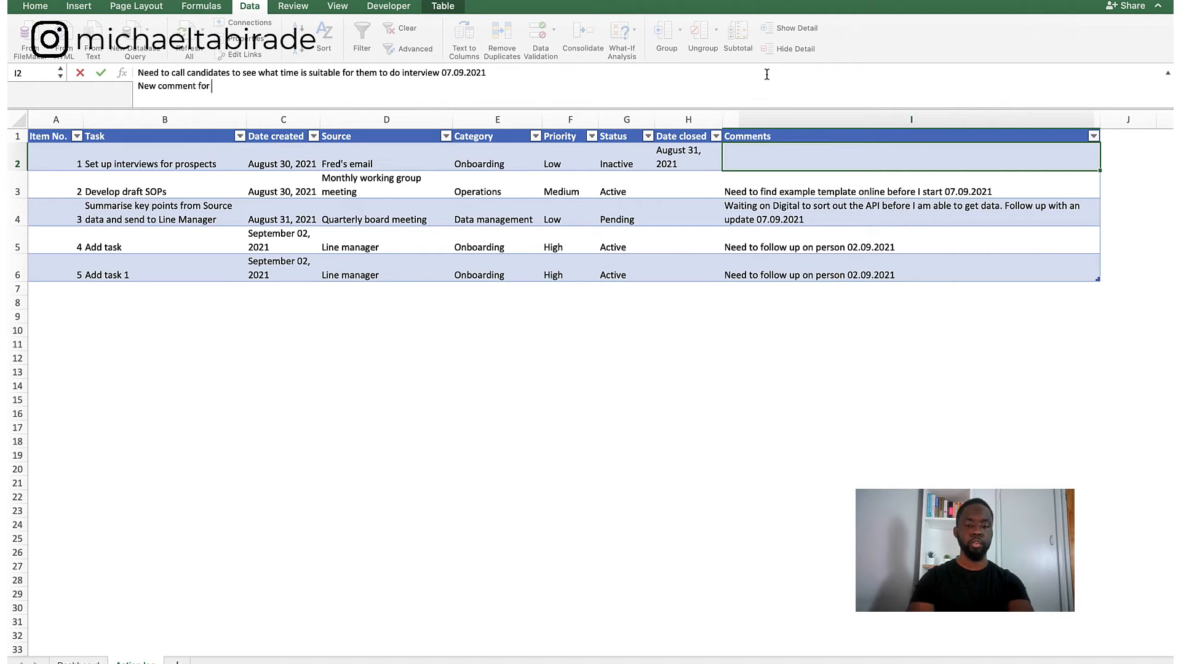
type("information")
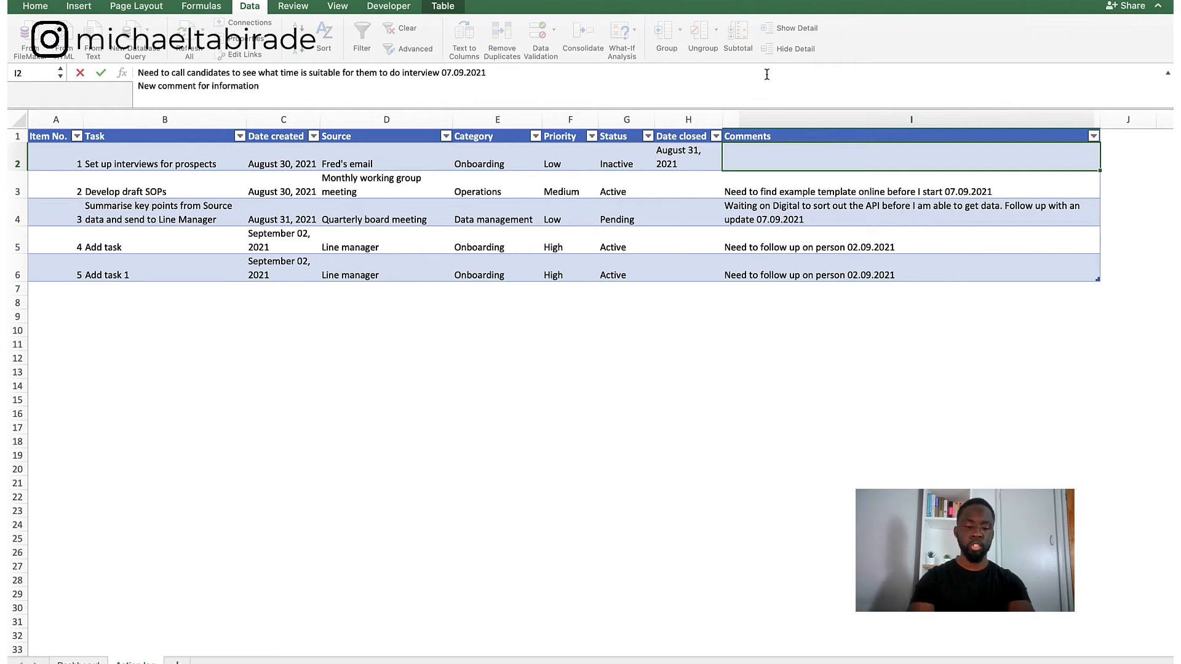
type("08.09.2021")
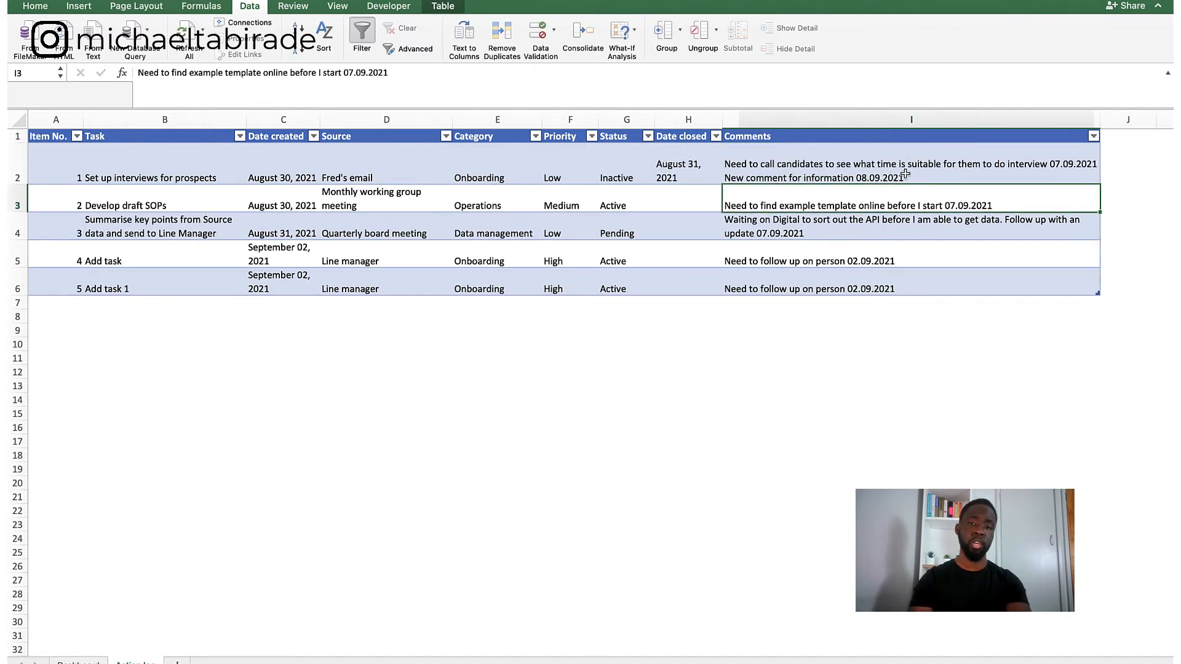
left_click(910, 170)
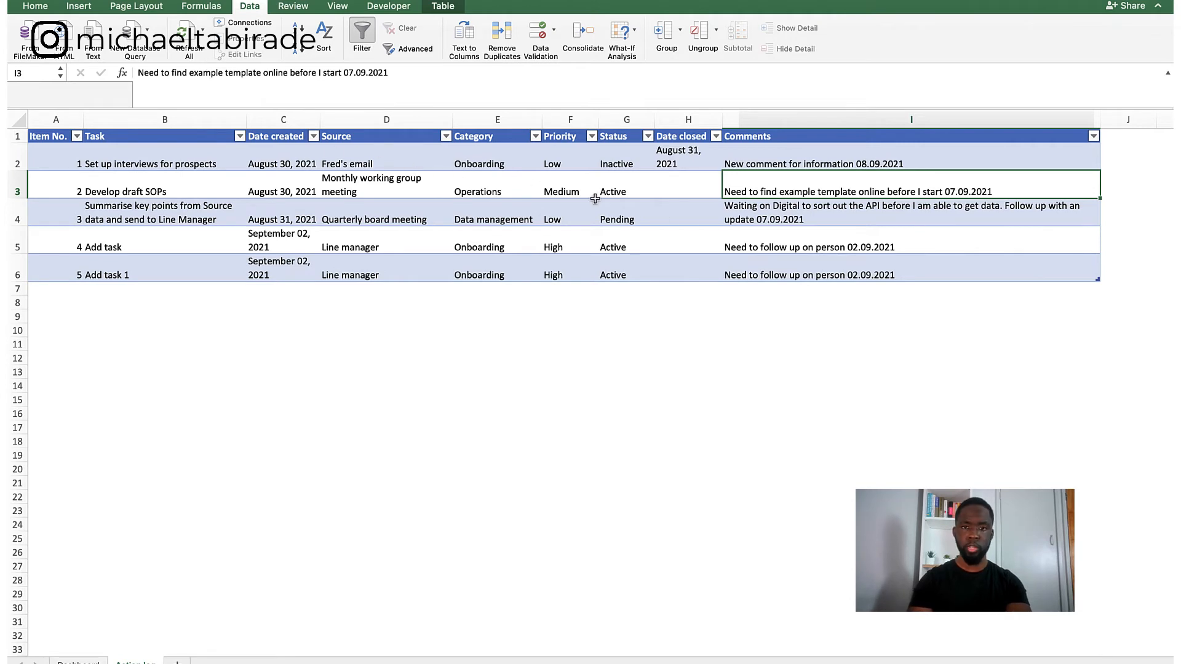
mouse_move(291, 439)
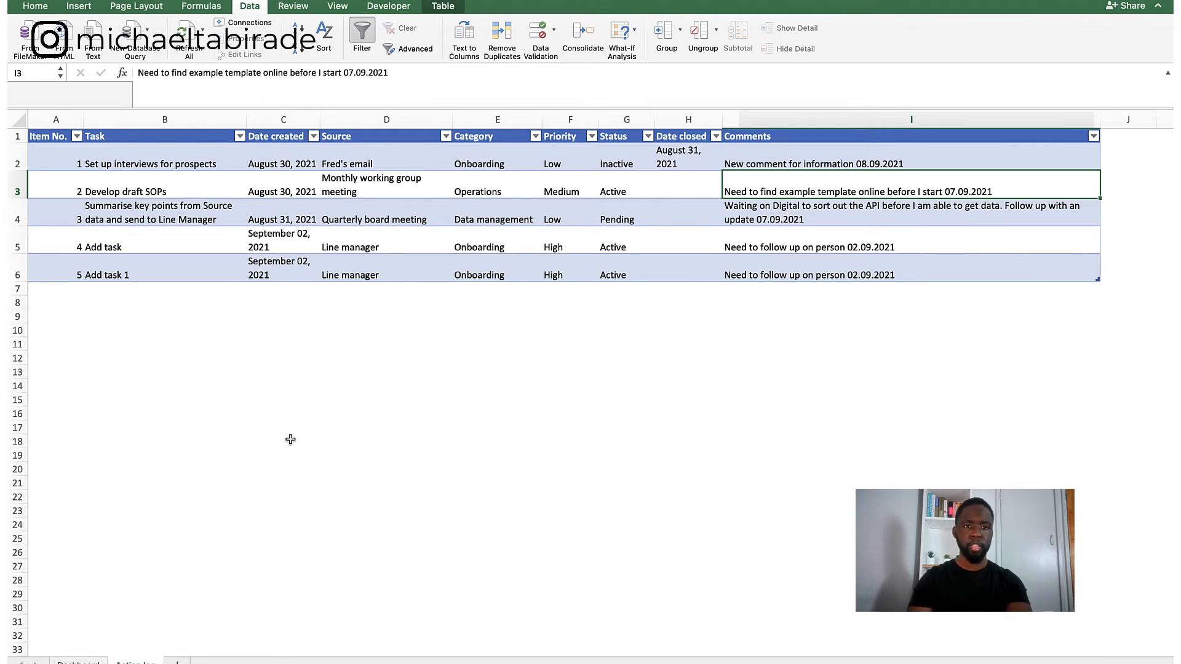
mouse_move(629, 330)
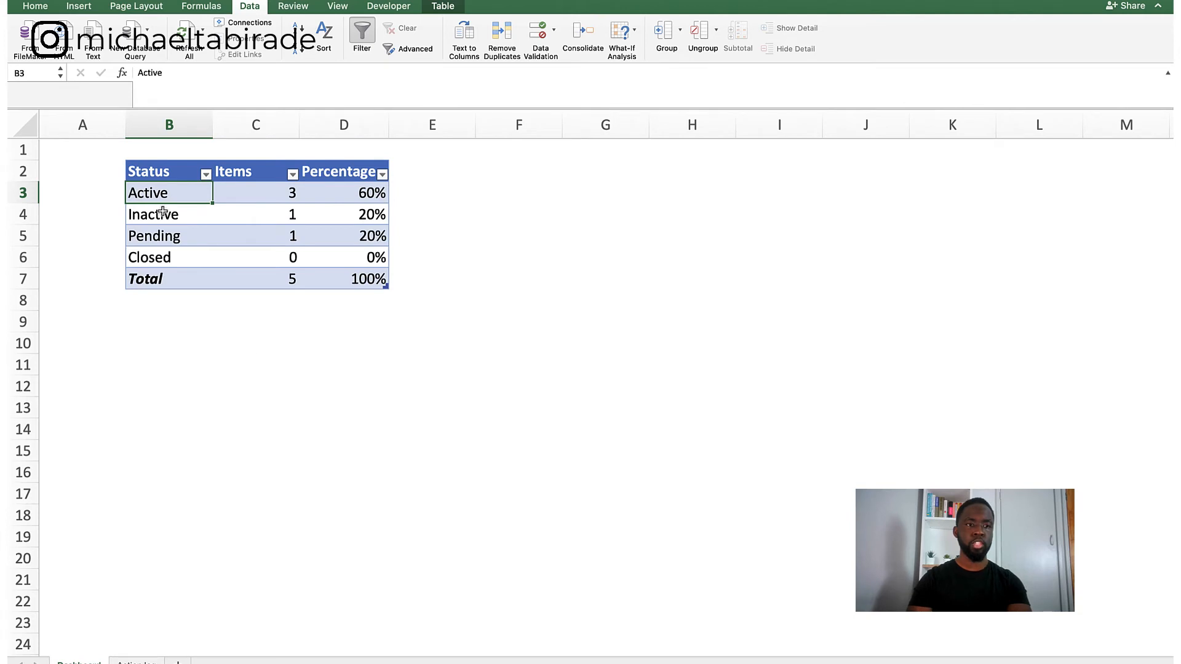
left_click_drag(148, 192, 369, 279)
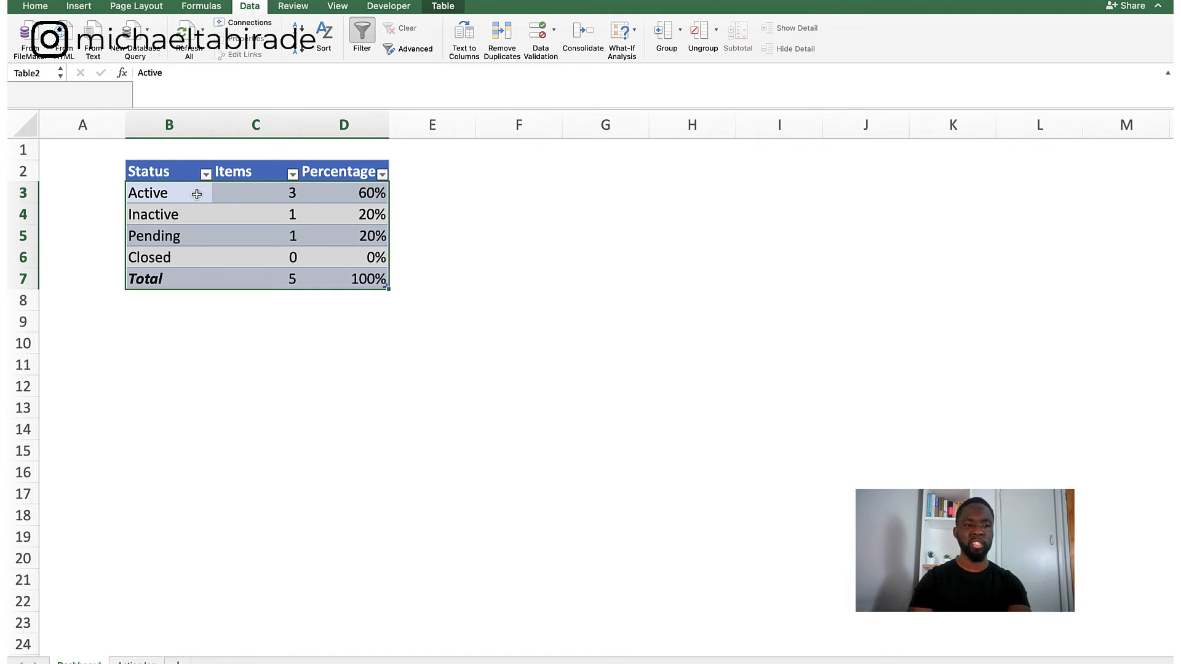
left_click(255, 194)
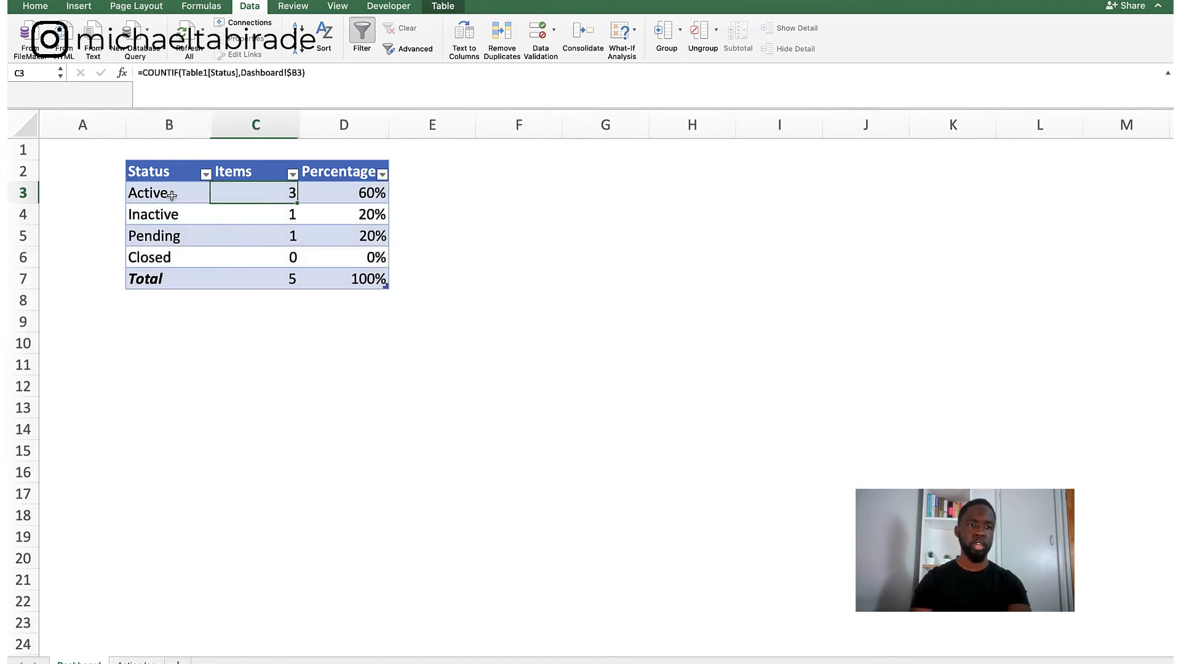
left_click(343, 193)
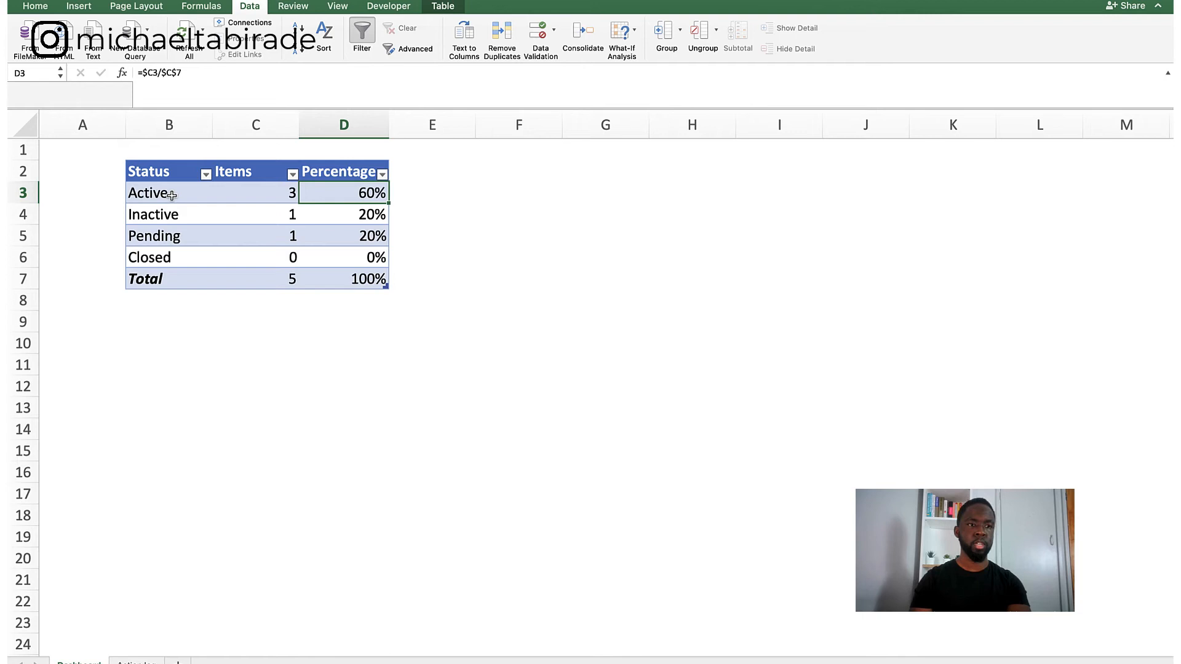
left_click(345, 214)
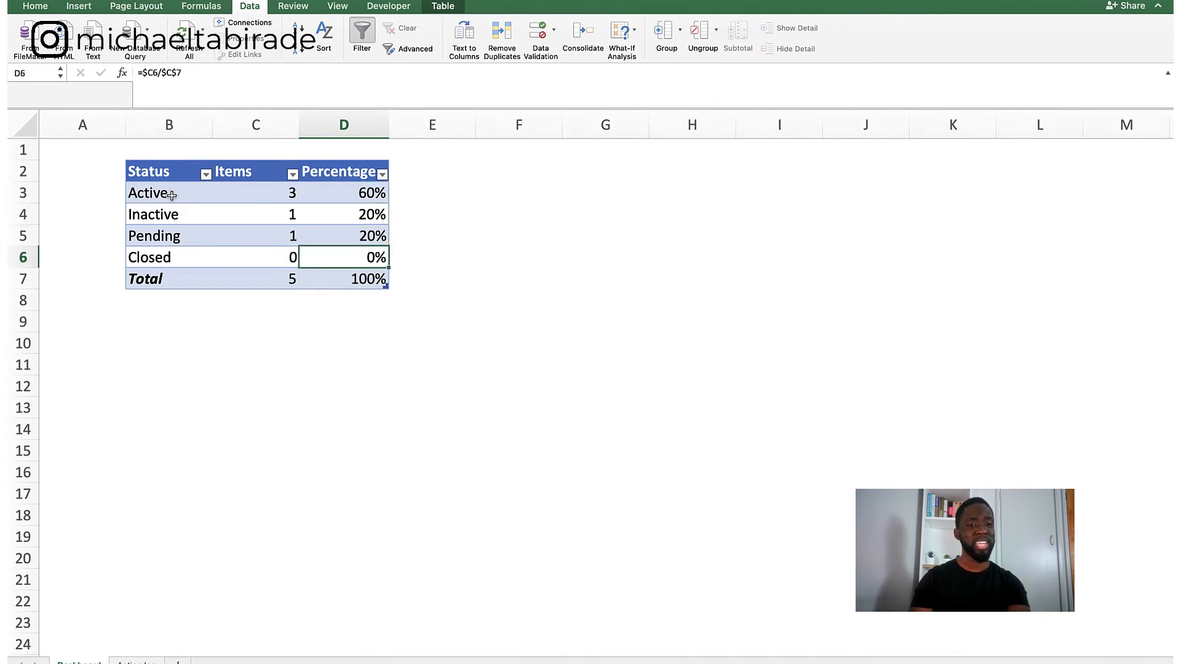
left_click(255, 258)
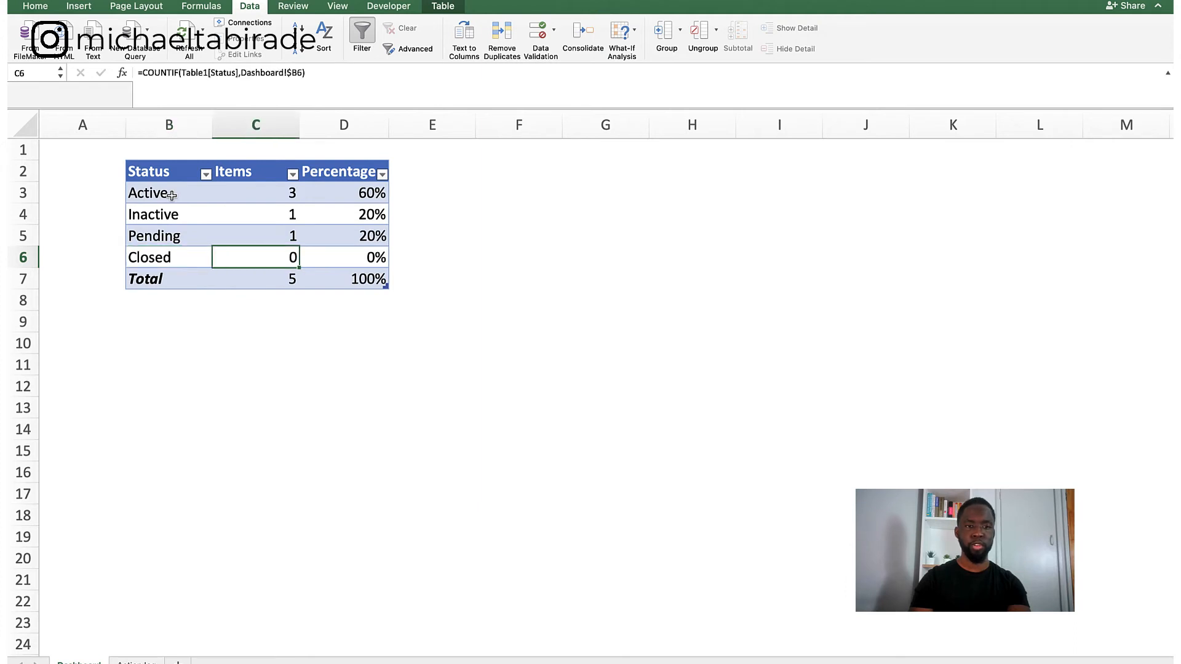
left_click(169, 257)
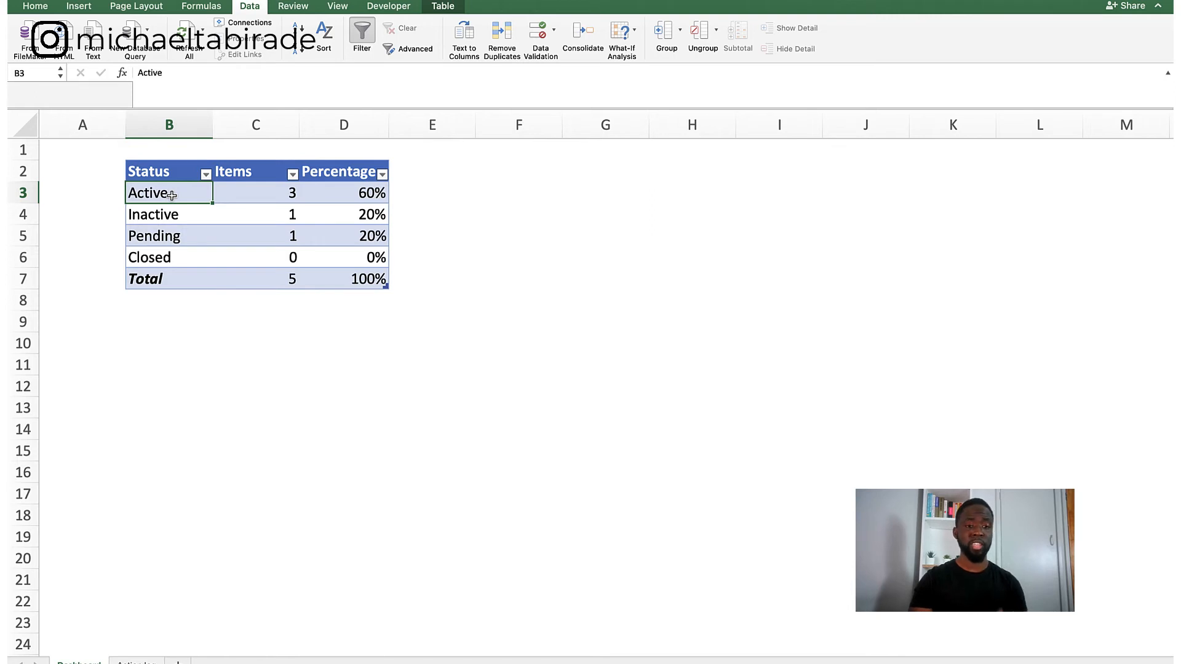
mouse_move(122, 652)
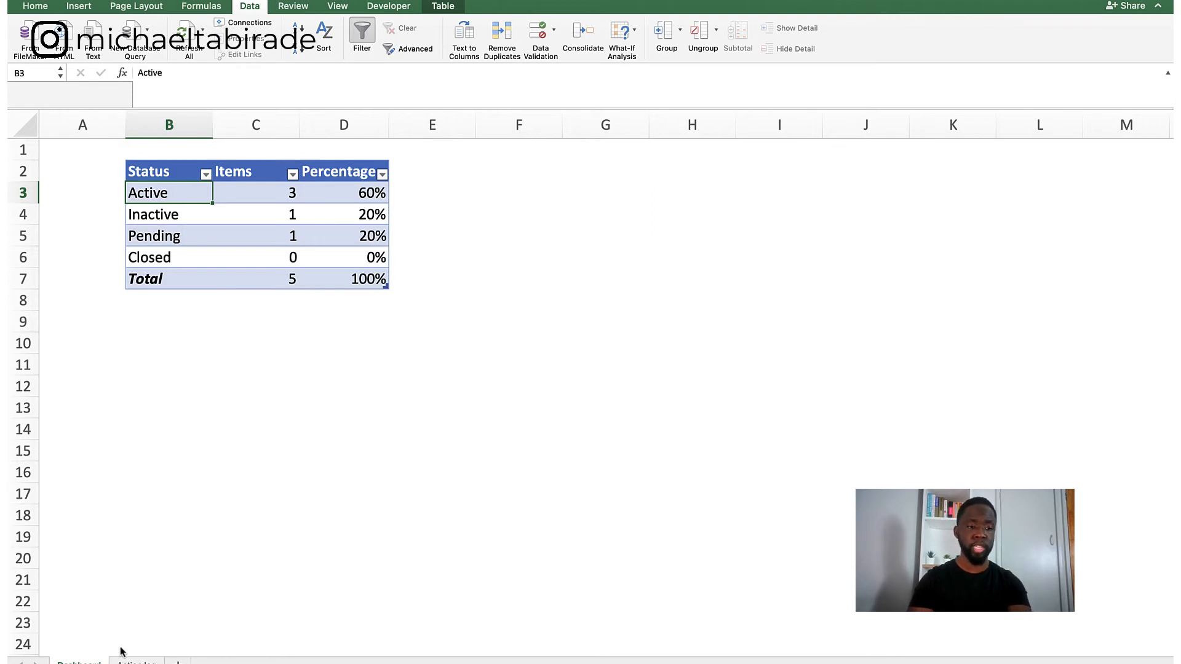
left_click(136, 663)
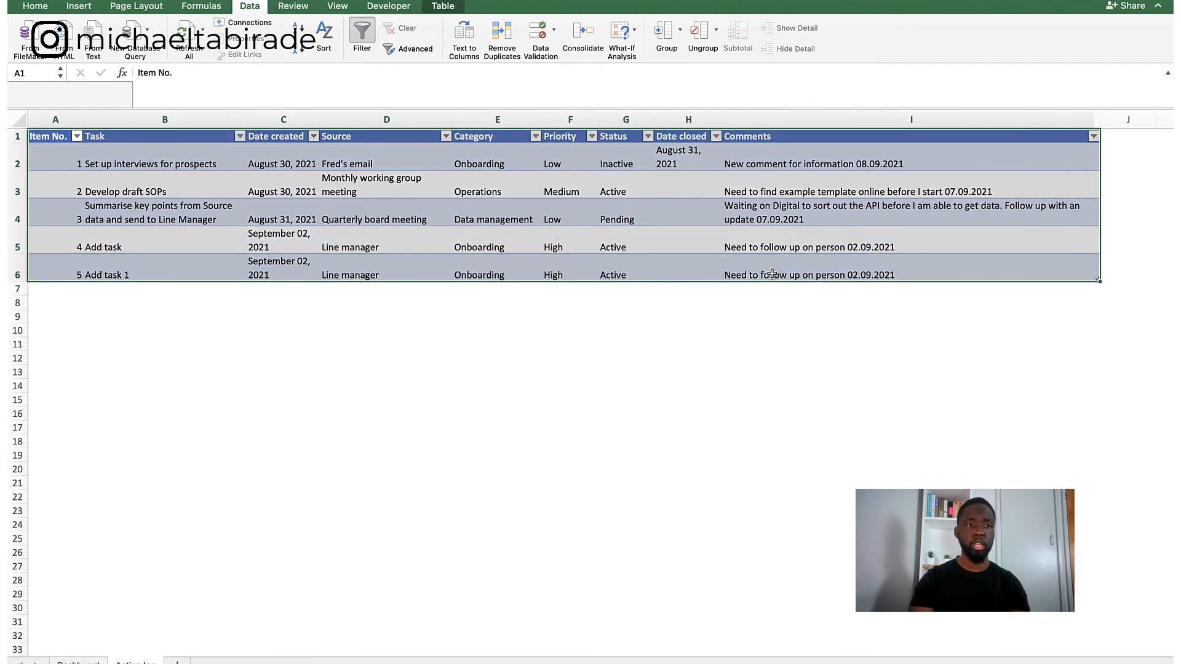
Step: Create a PivotTable from Table1 on a new sheet counting tasks by Source (Line manager 2, total 5)
left_click(77, 6)
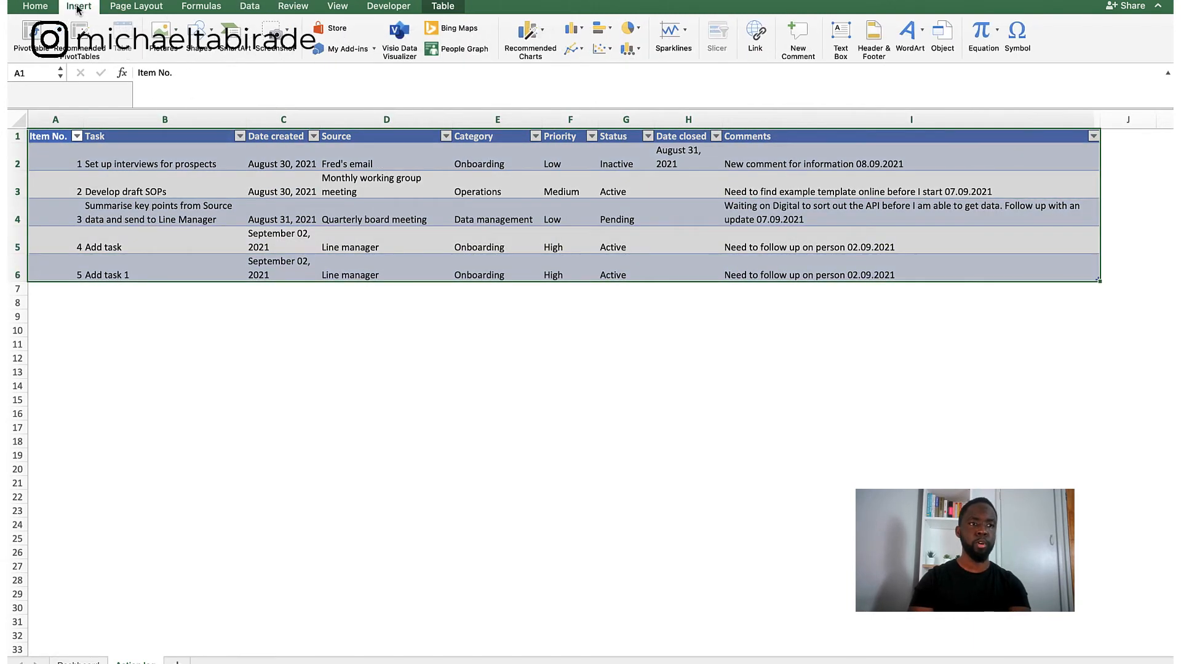
left_click(25, 36)
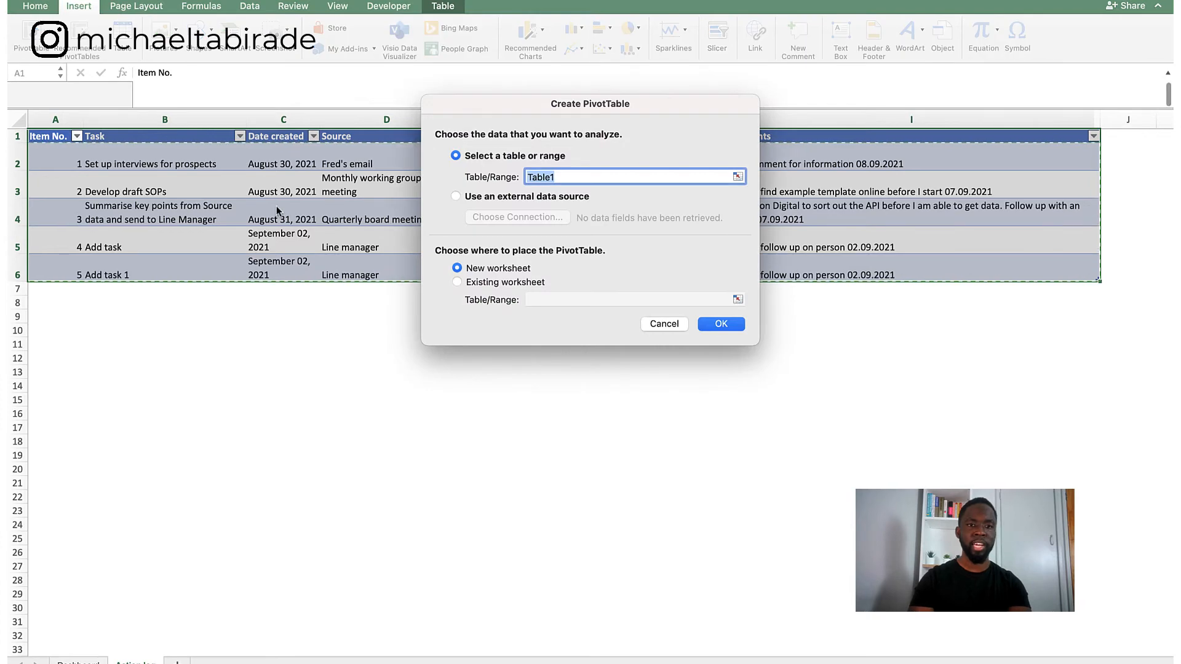
left_click(719, 323)
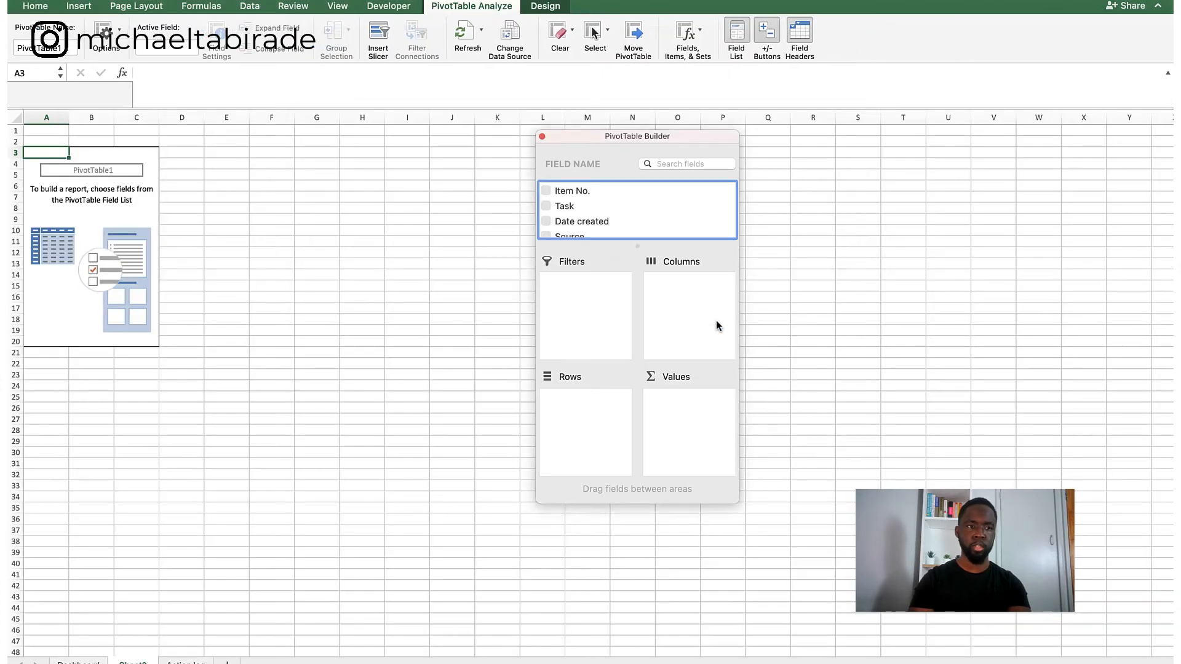
left_click(337, 6)
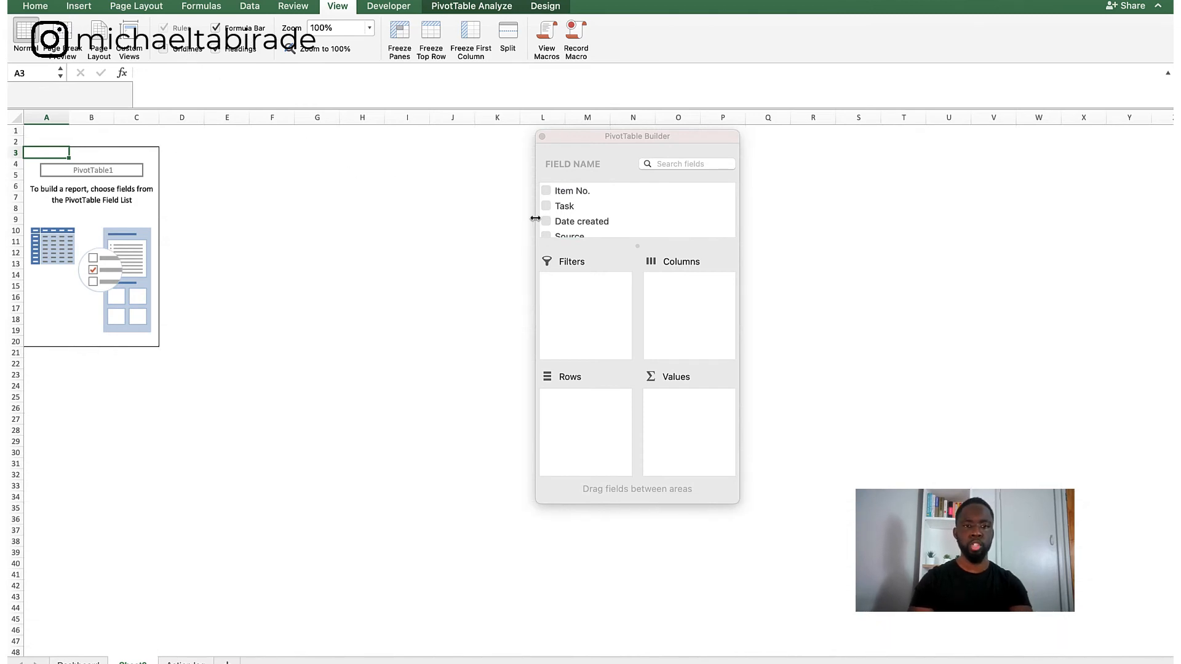
scroll("down", 3)
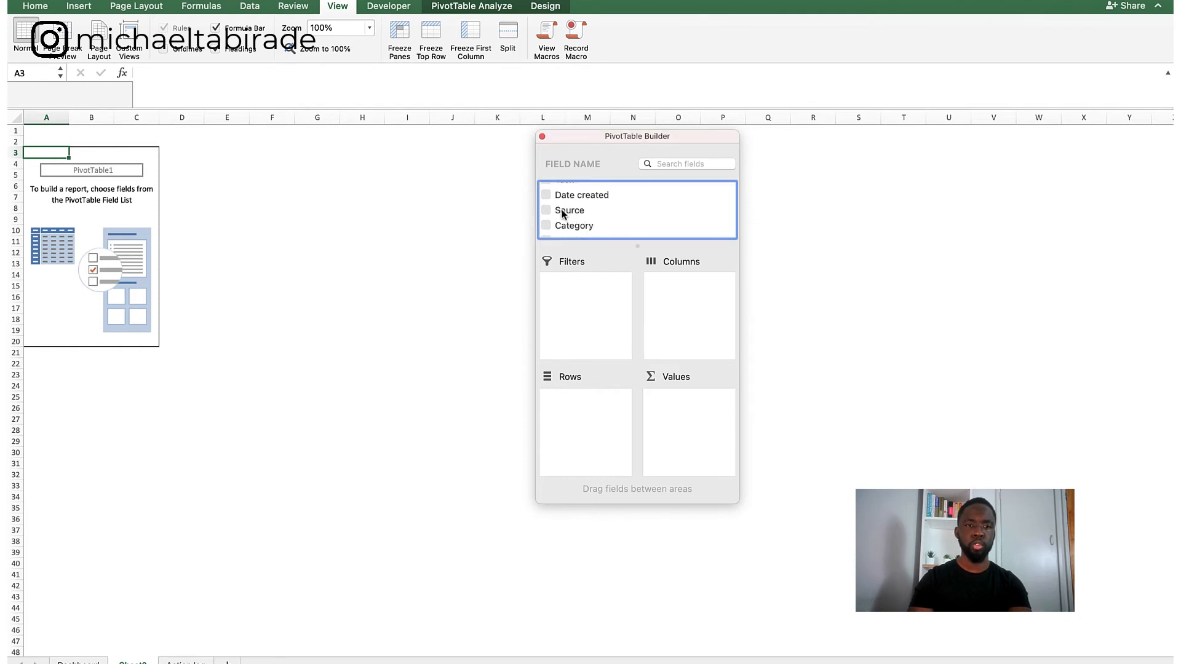
left_click(546, 211)
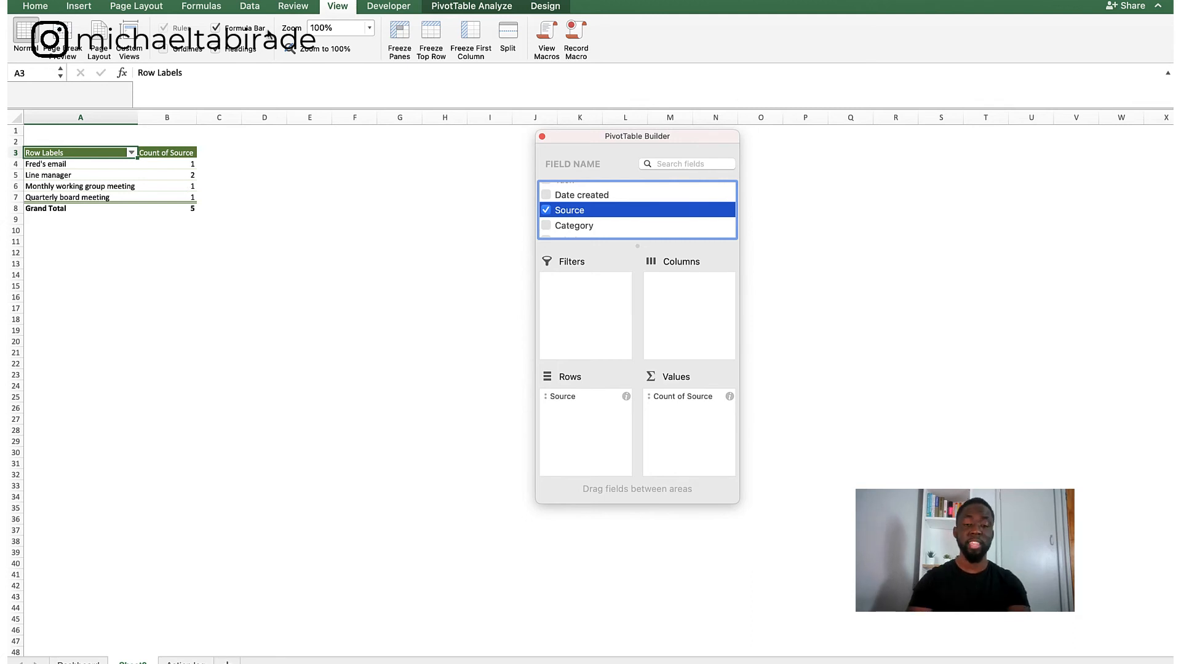
mouse_move(219, 28)
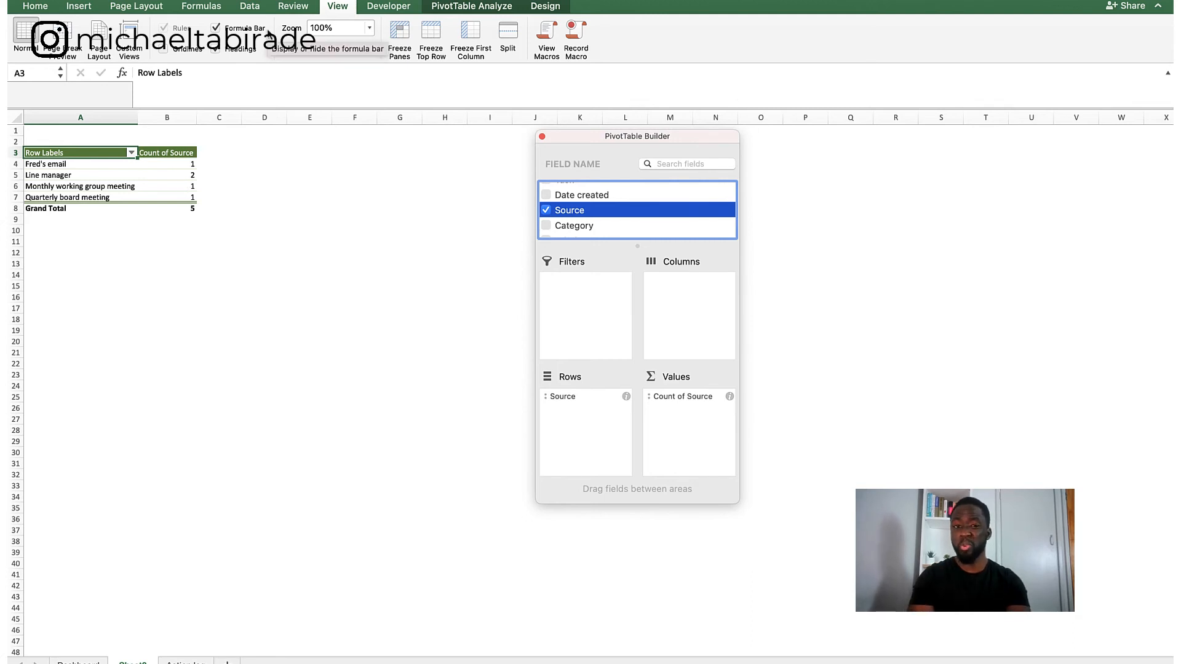